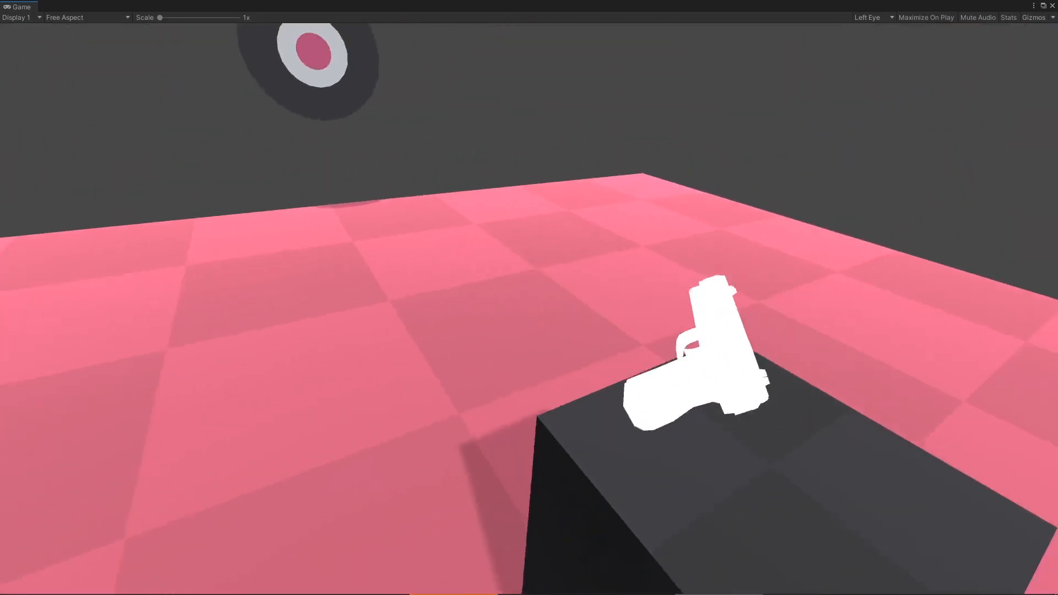
# Exit Play mode to return to the Interactions_Example scene view
pyautogui.click(498, 31)
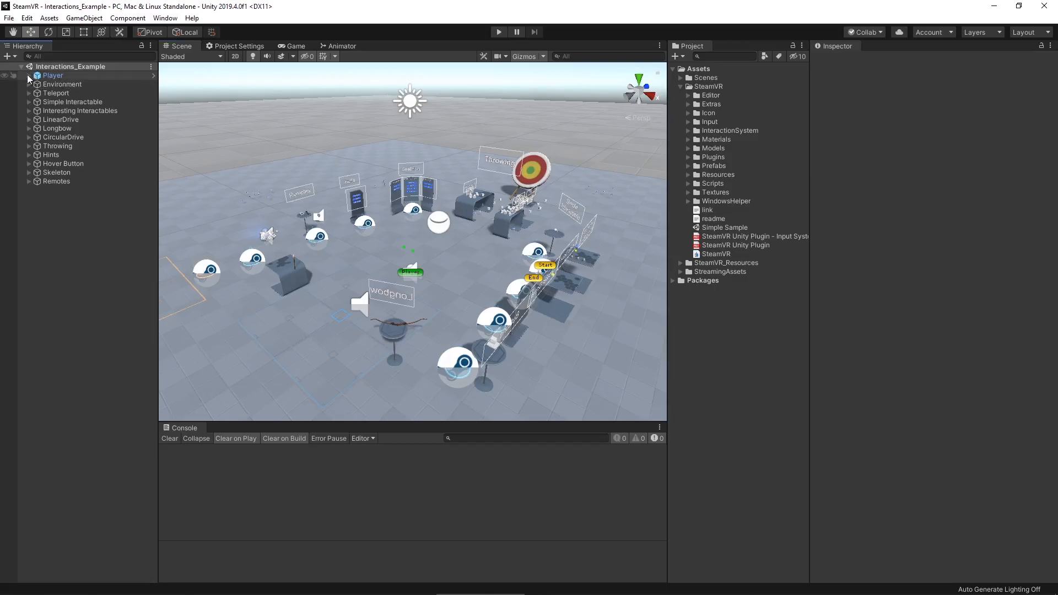
# Expand the Player rig and its SteamVRObjects child, inspecting their components
pyautogui.click(28, 75)
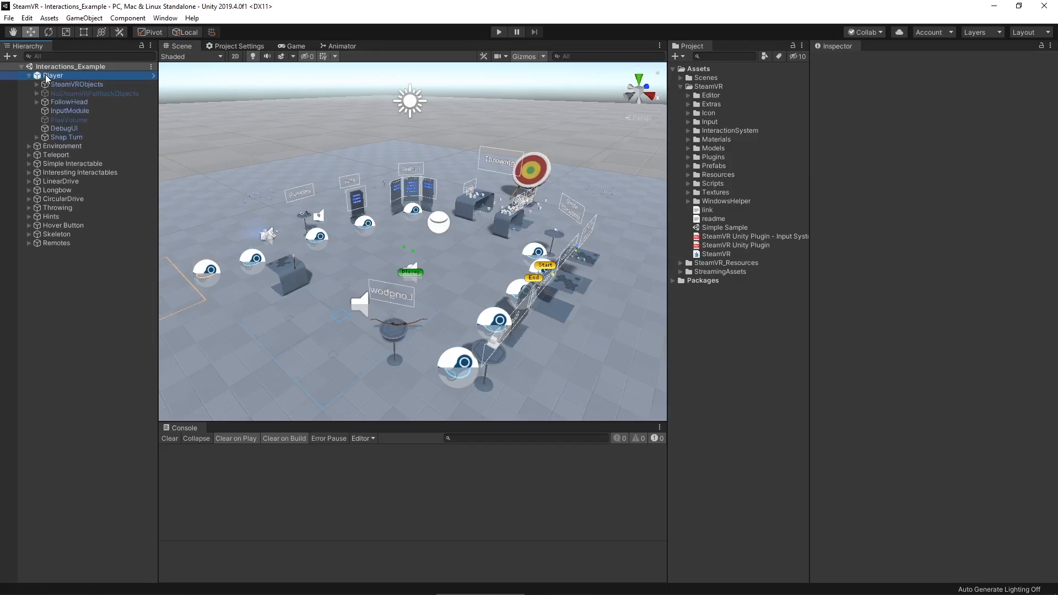
pyautogui.click(54, 75)
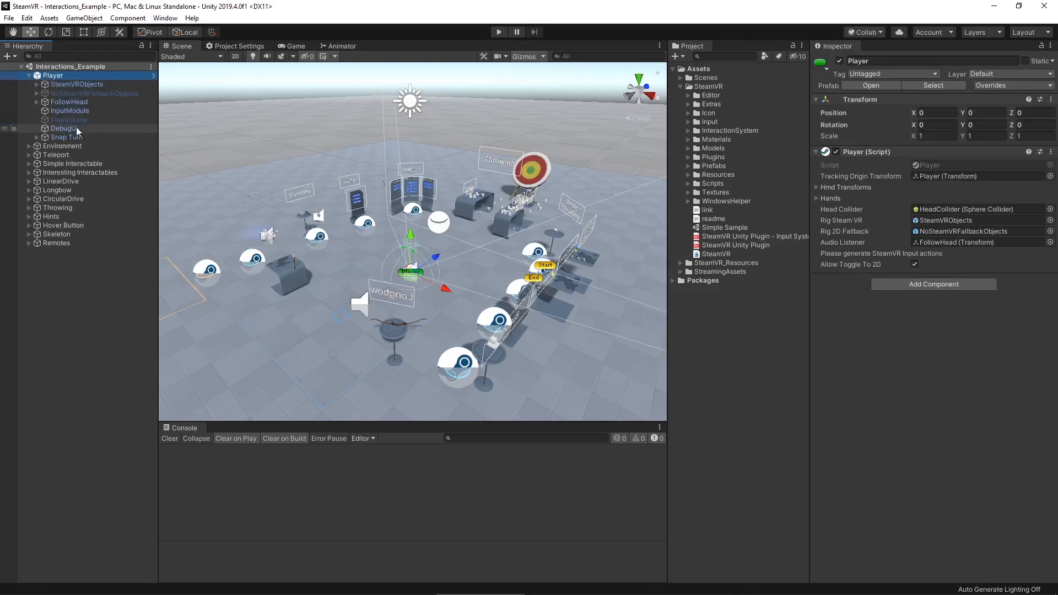
pyautogui.click(76, 84)
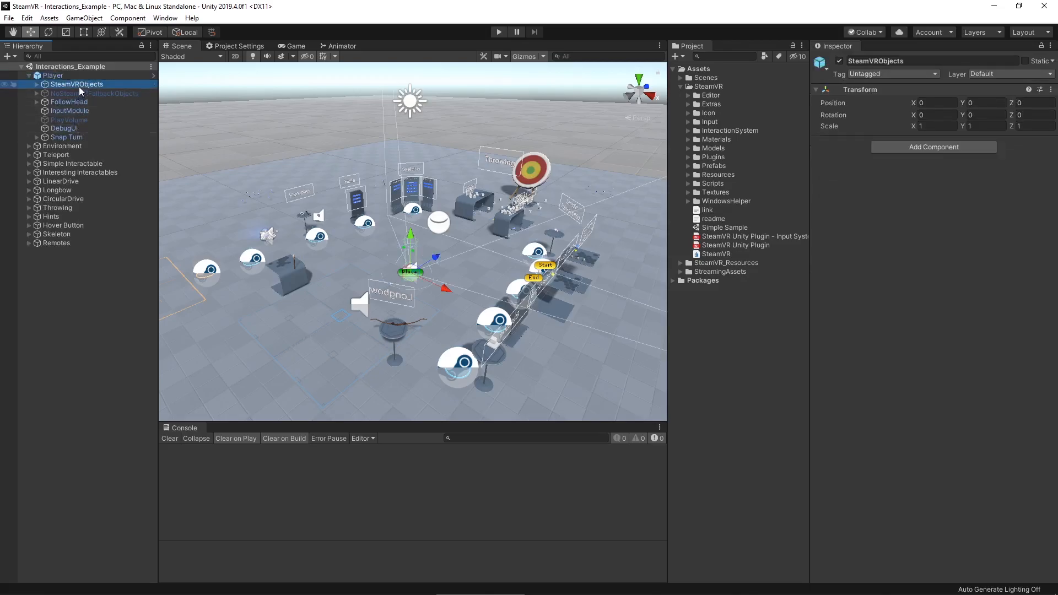
pyautogui.click(36, 84)
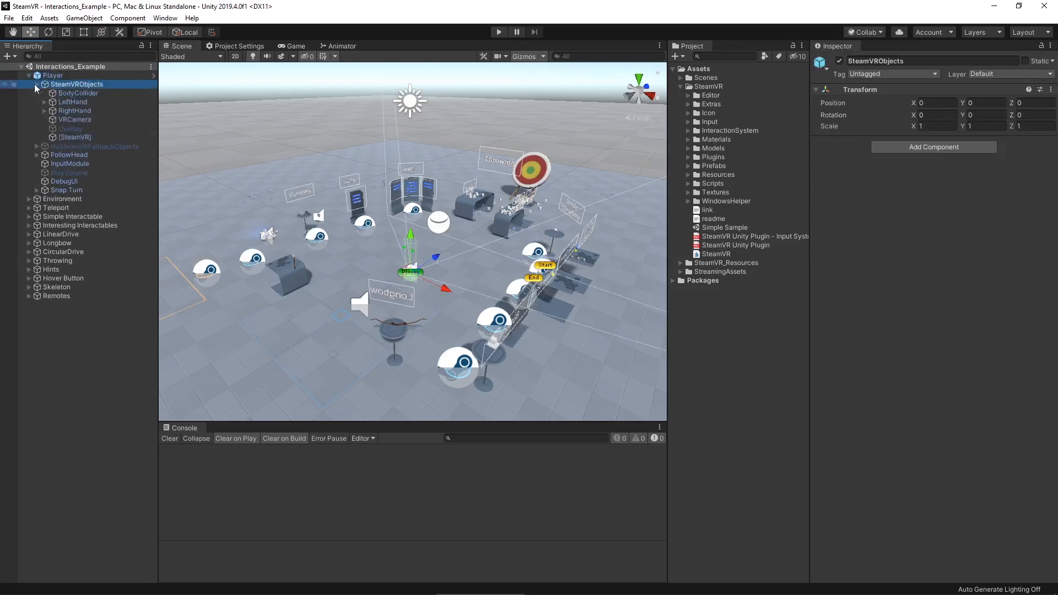
# Inspect the RightHand and BodyCollider objects' components in the Inspector
pyautogui.click(74, 110)
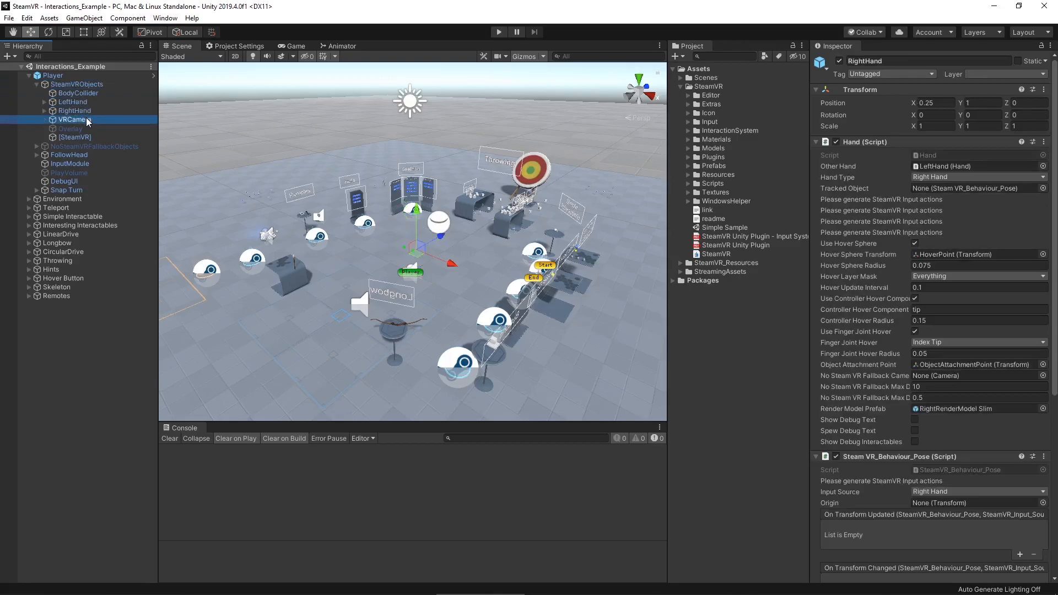
pyautogui.click(72, 110)
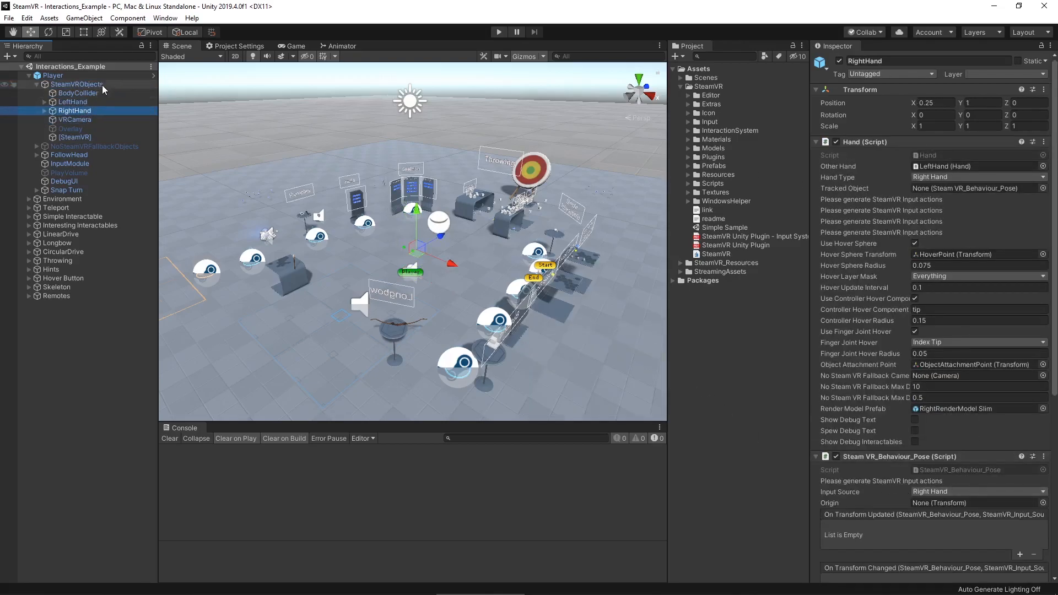
pyautogui.click(77, 92)
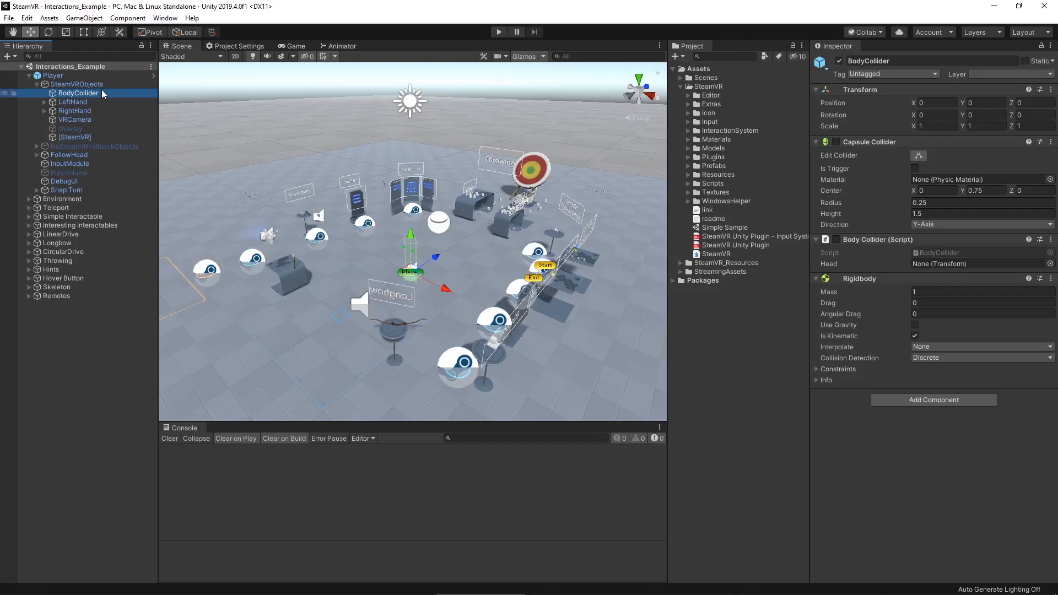
pyautogui.click(159, 17)
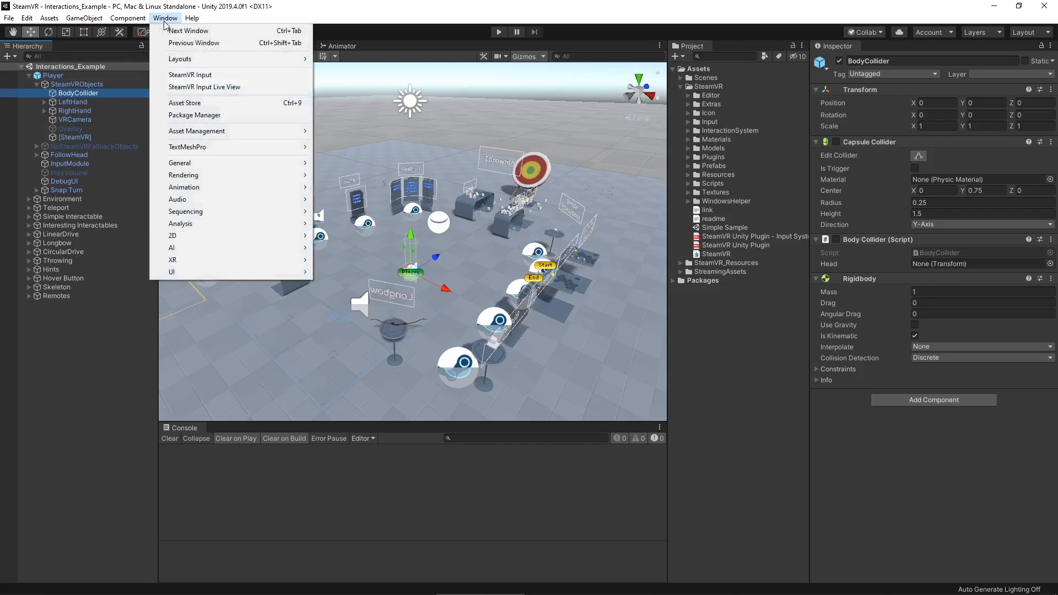
# Review the Teleport action in SteamVR Input and launch the controller binding editor
pyautogui.click(190, 75)
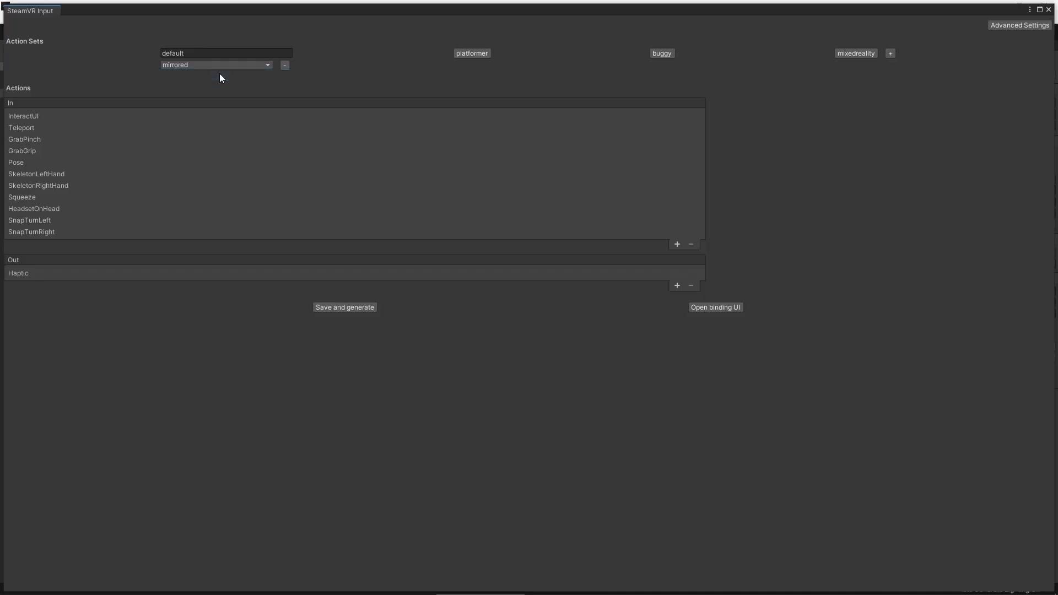
pyautogui.moveTo(240, 82)
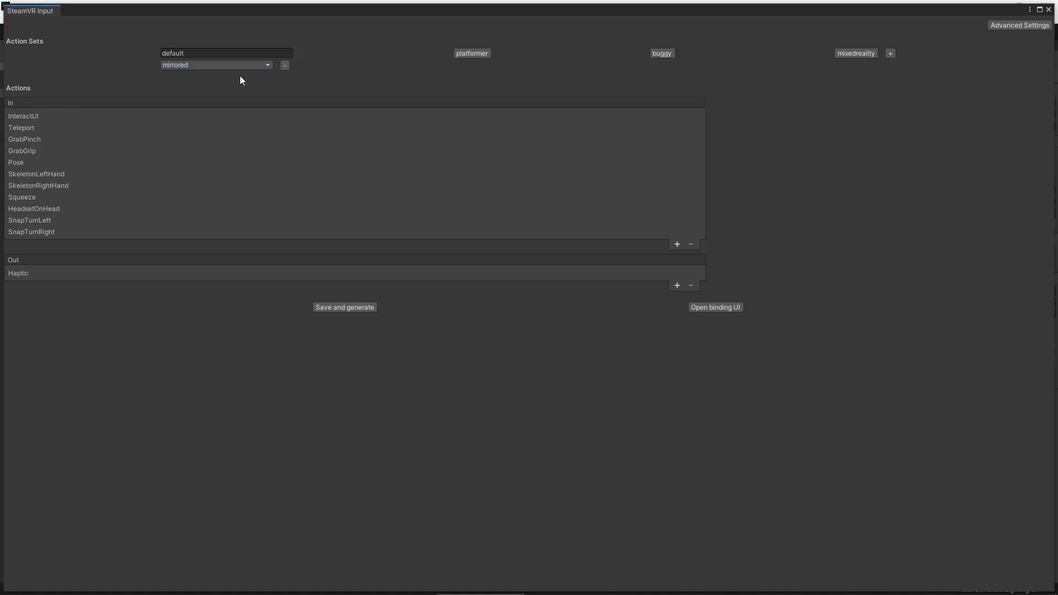
pyautogui.moveTo(163, 115)
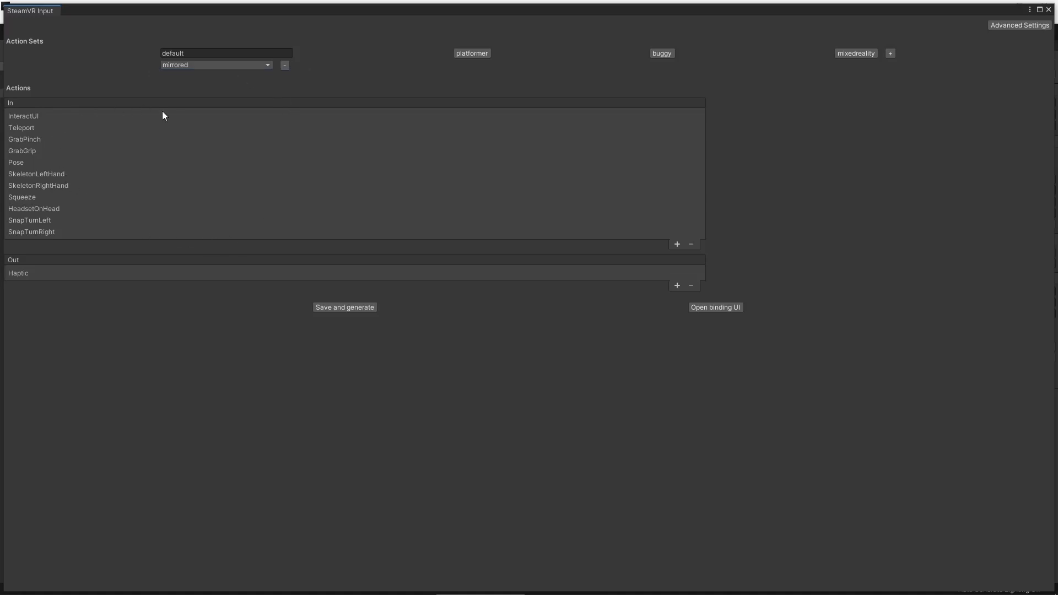
pyautogui.click(21, 128)
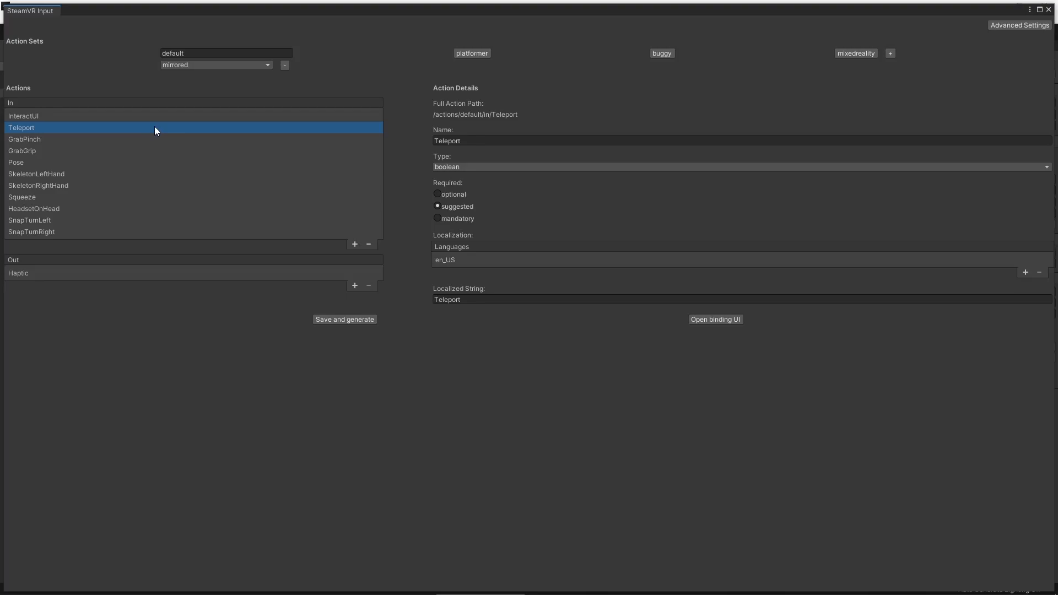
pyautogui.moveTo(441, 175)
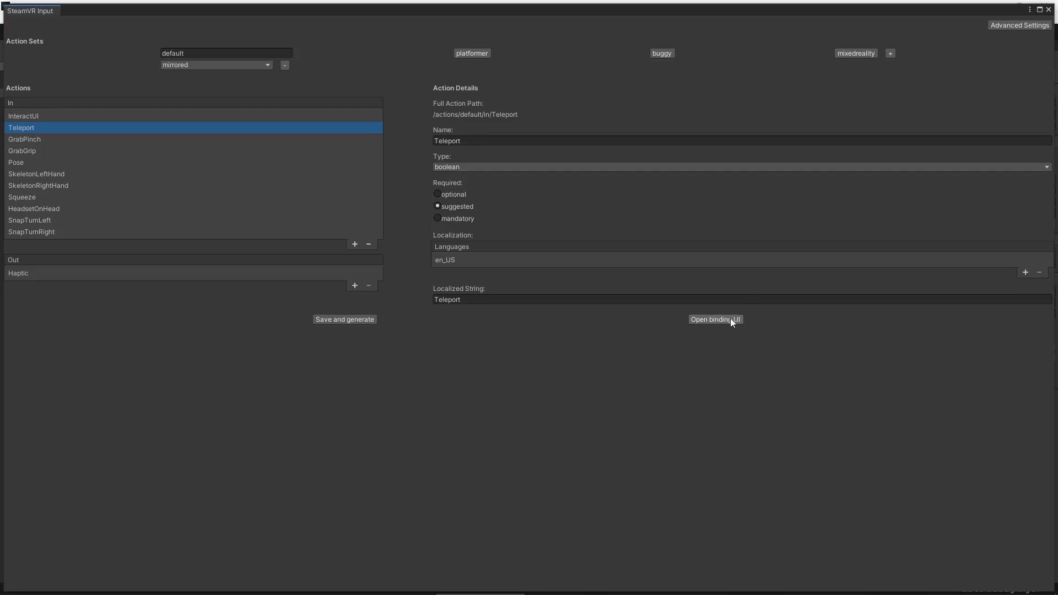
pyautogui.click(716, 320)
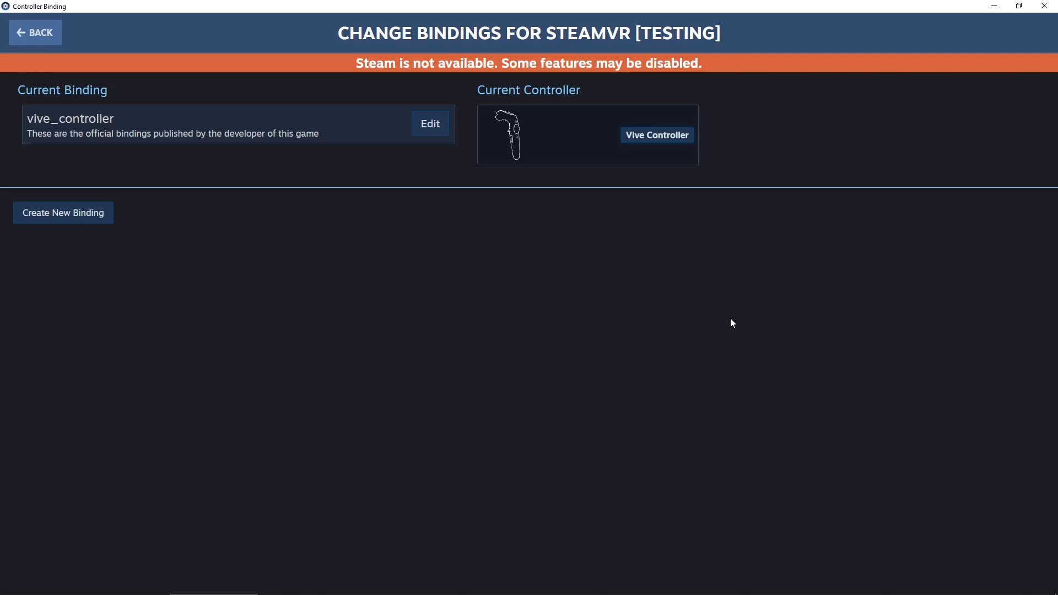
# Edit the official vive_controller binding to review its left and right controller mappings
pyautogui.click(430, 124)
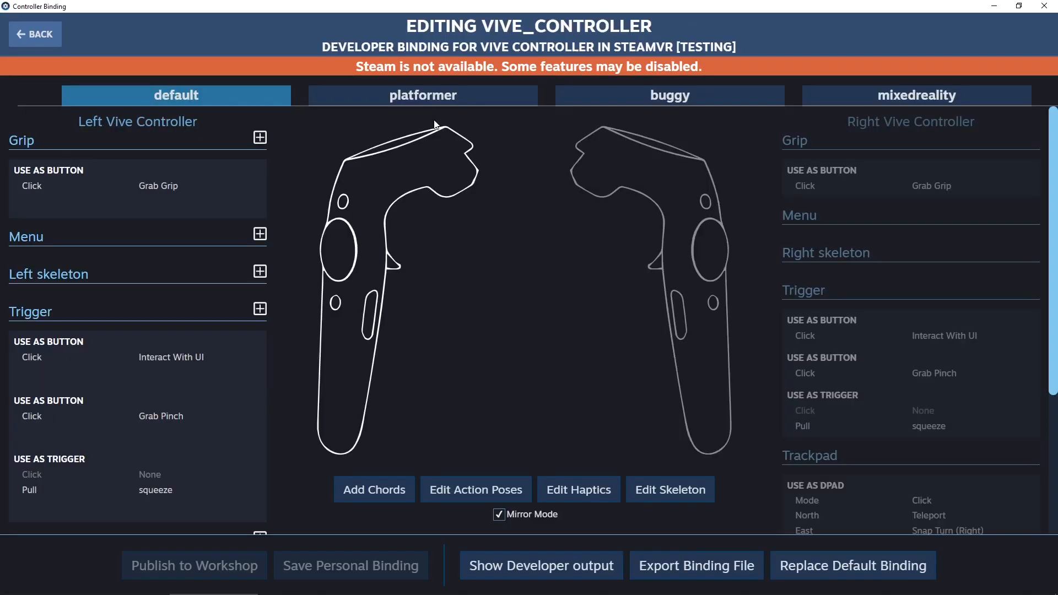
pyautogui.moveTo(667, 117)
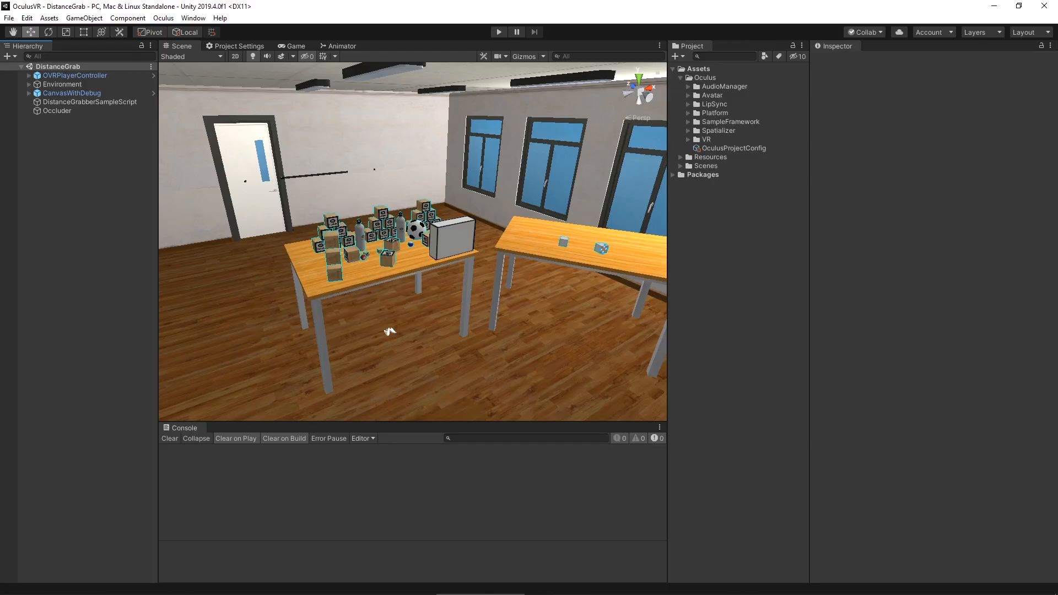
pyautogui.moveTo(767, 92)
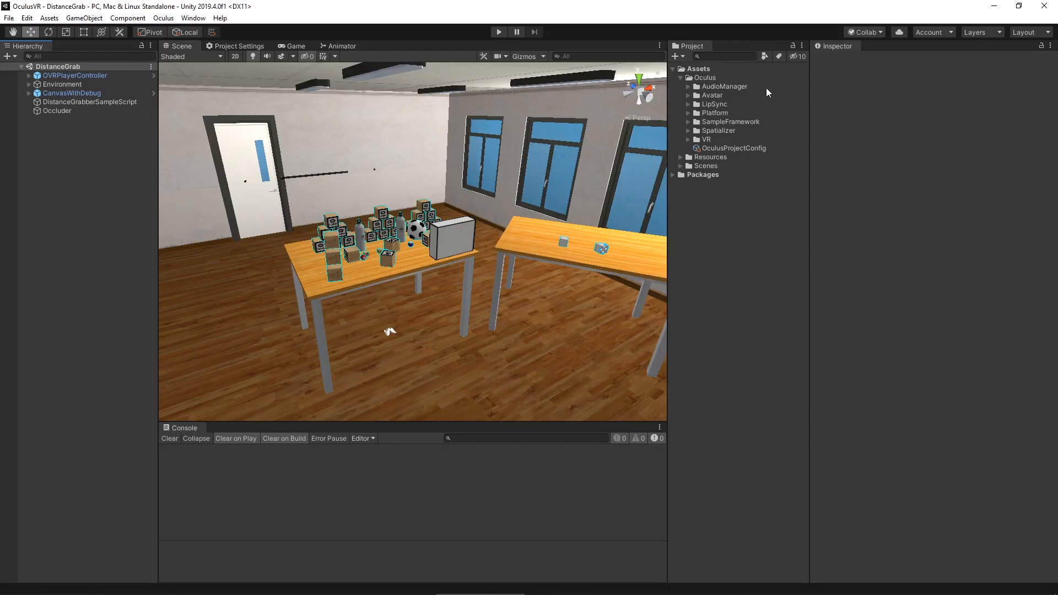
pyautogui.moveTo(728, 102)
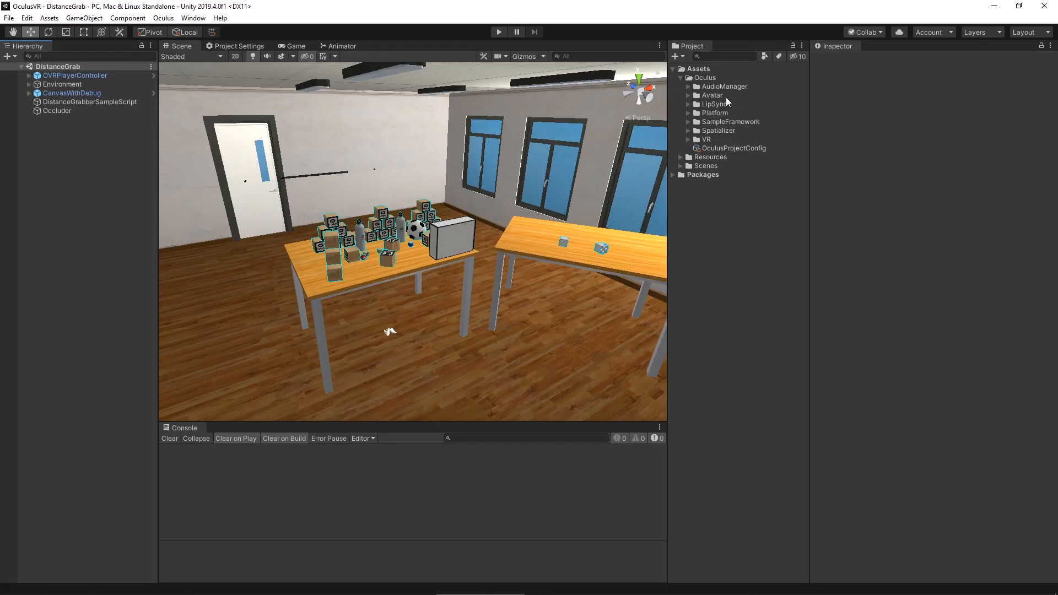
pyautogui.moveTo(737, 116)
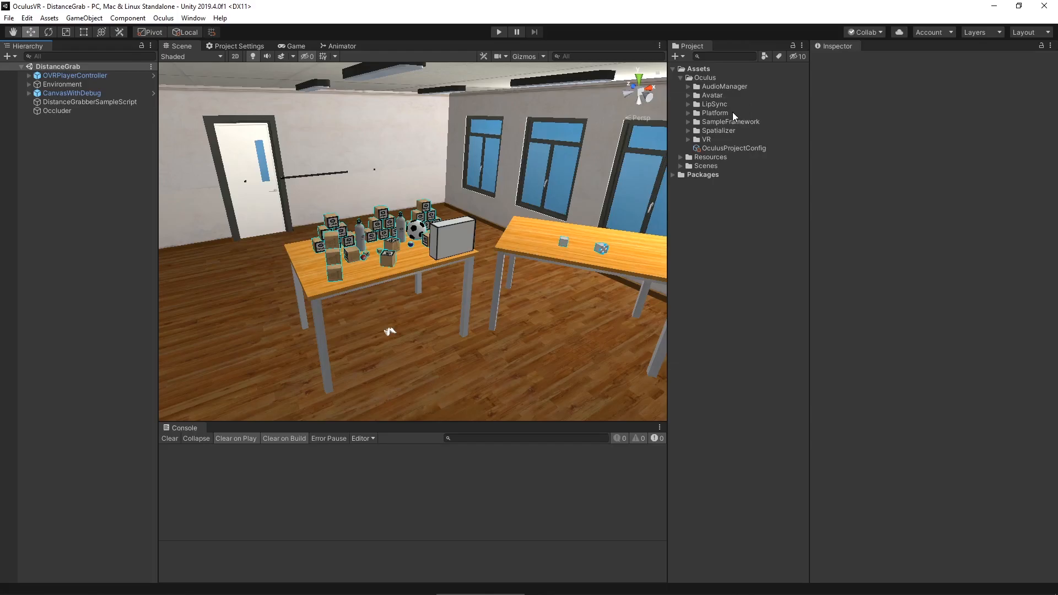
pyautogui.moveTo(768, 125)
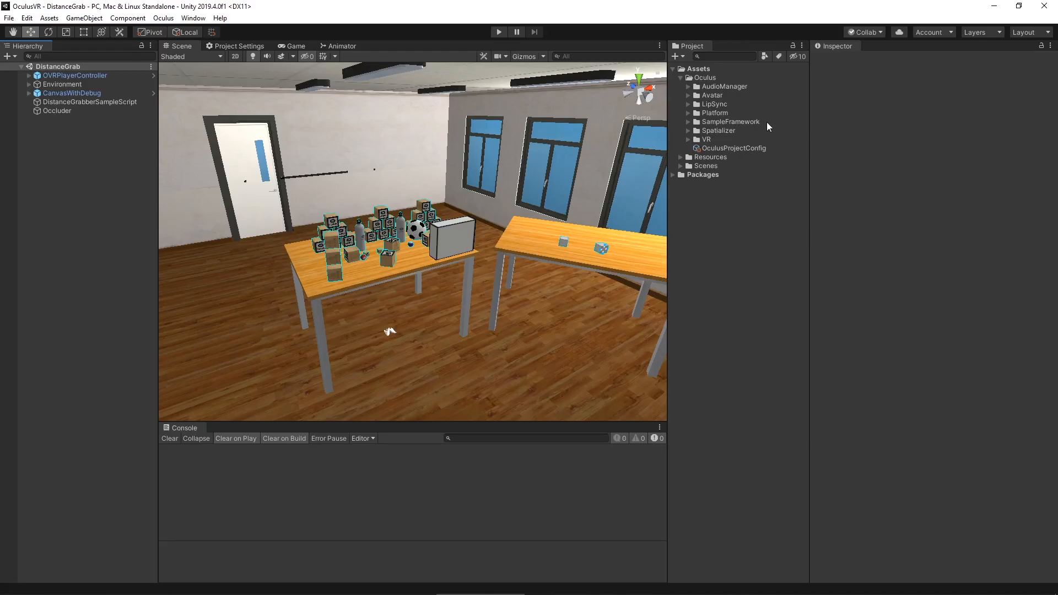
pyautogui.moveTo(740, 134)
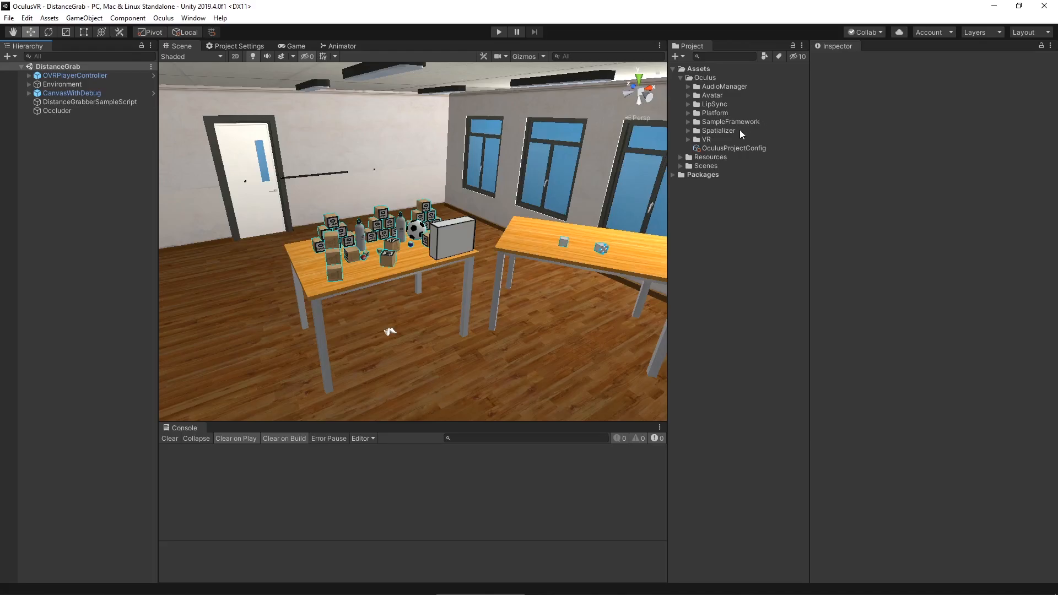
pyautogui.moveTo(752, 136)
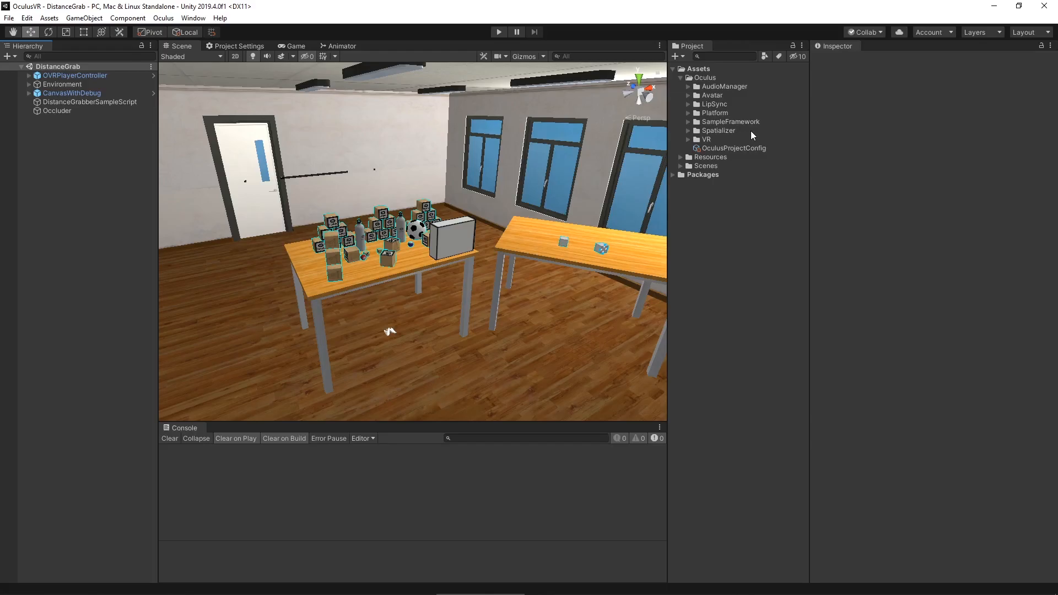
pyautogui.moveTo(714, 144)
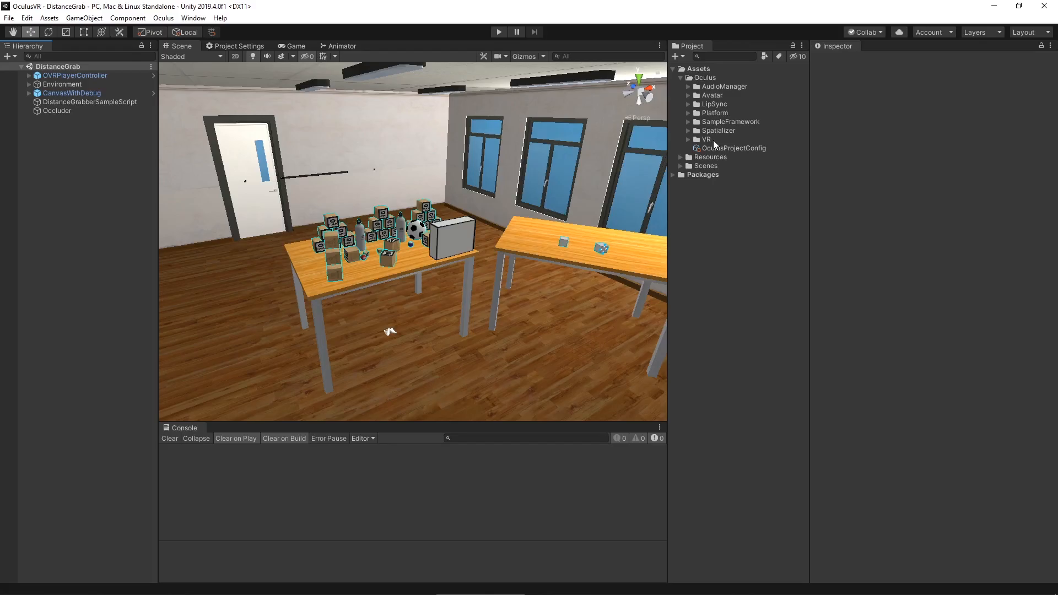
pyautogui.moveTo(752, 144)
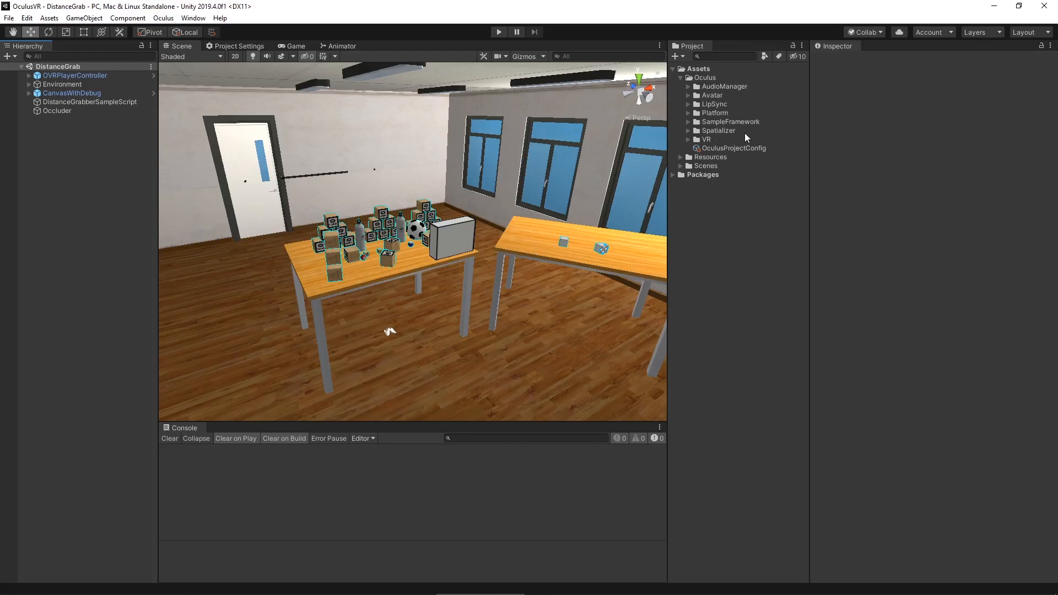
pyautogui.moveTo(728, 132)
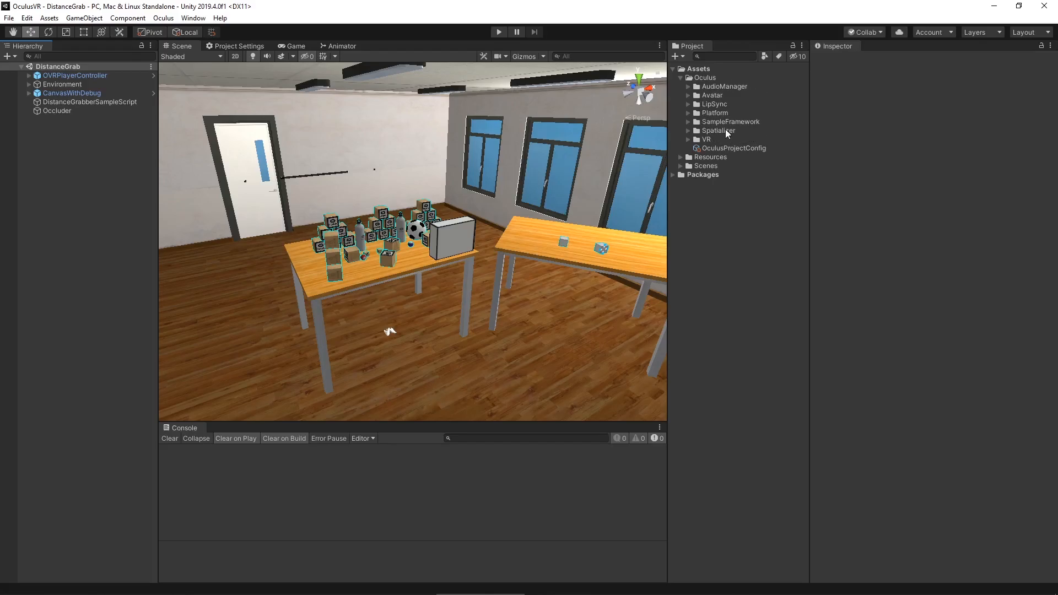
pyautogui.moveTo(716, 143)
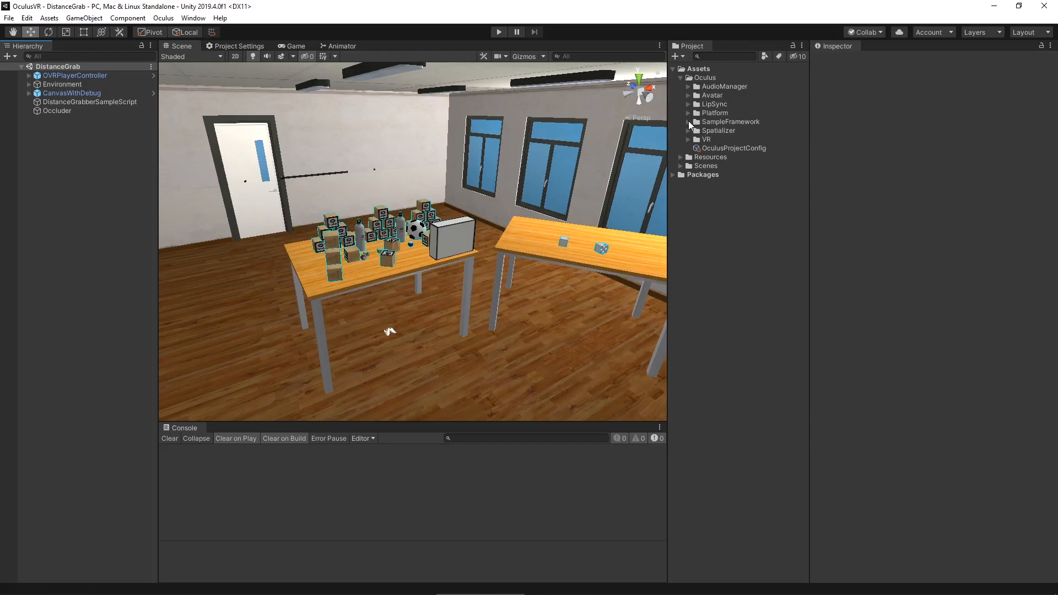
# Load the CustomHands scene from SampleFramework/Usage, then the HandsInteractionTrainScene
pyautogui.click(689, 122)
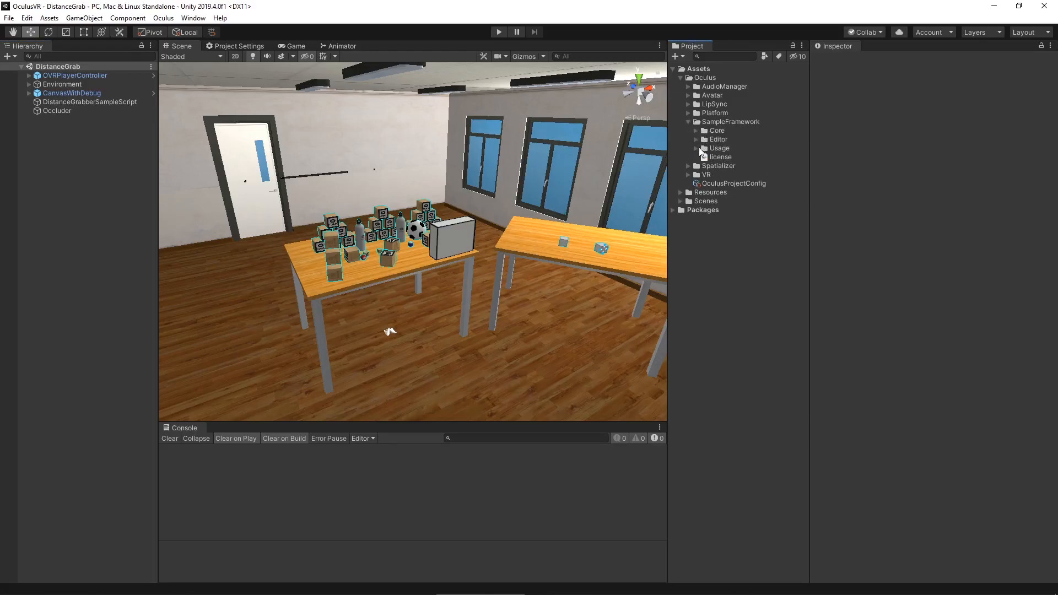
pyautogui.click(697, 148)
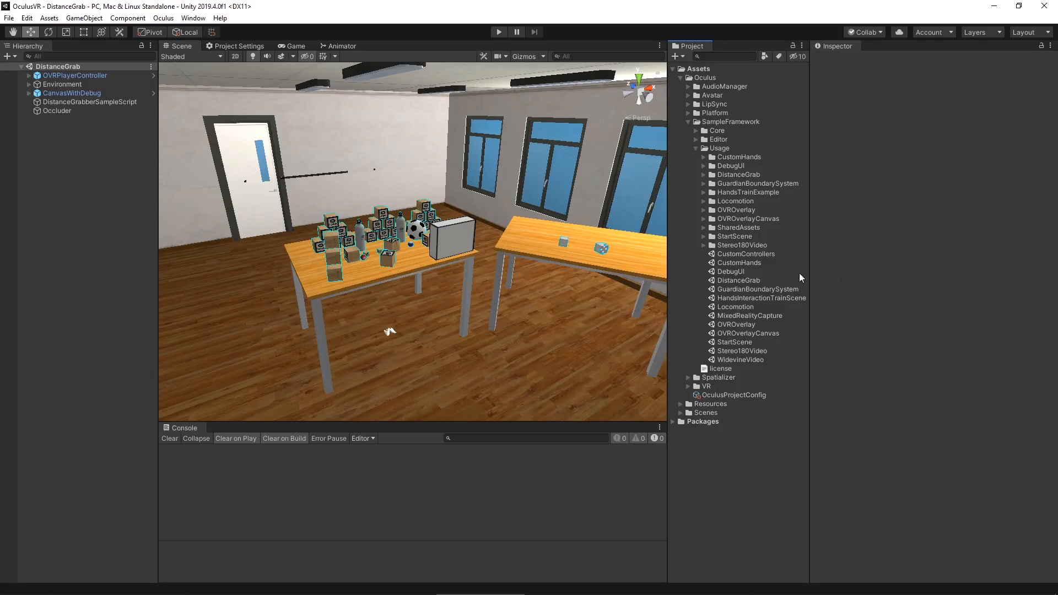
pyautogui.doubleClick(739, 262)
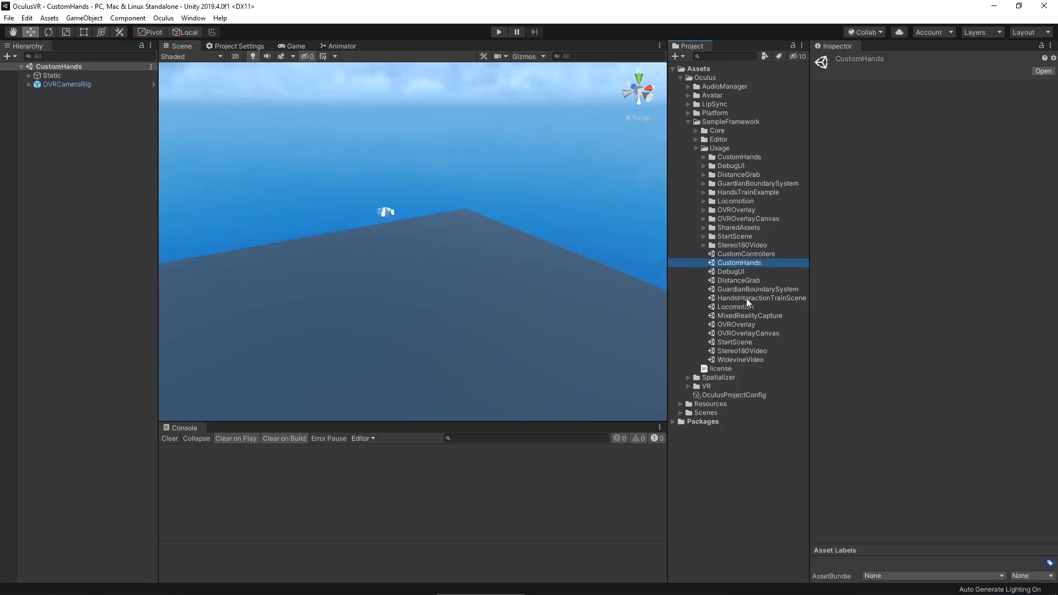
pyautogui.doubleClick(761, 297)
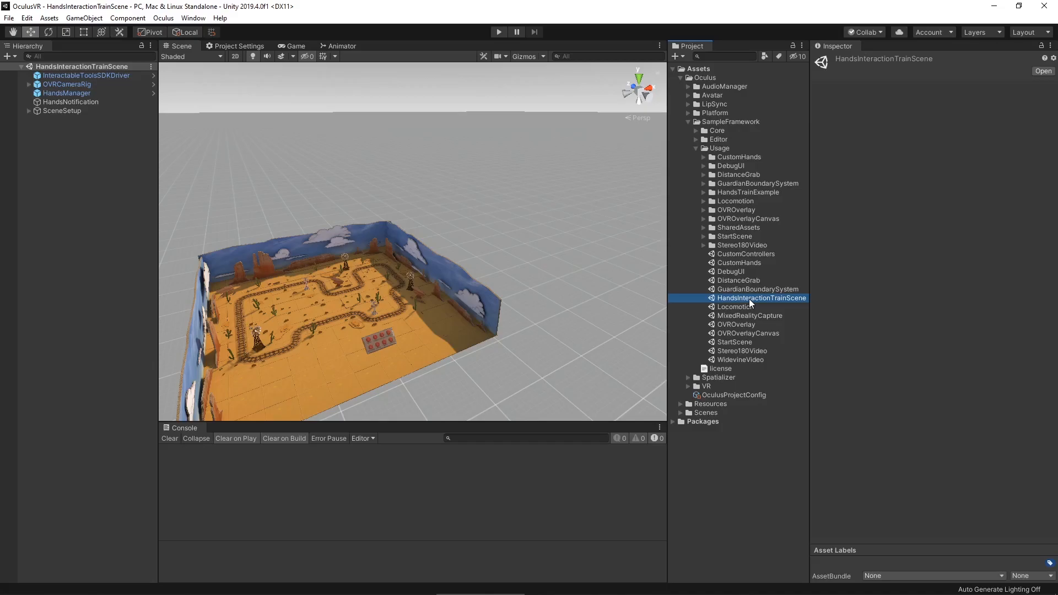
pyautogui.moveTo(688, 391)
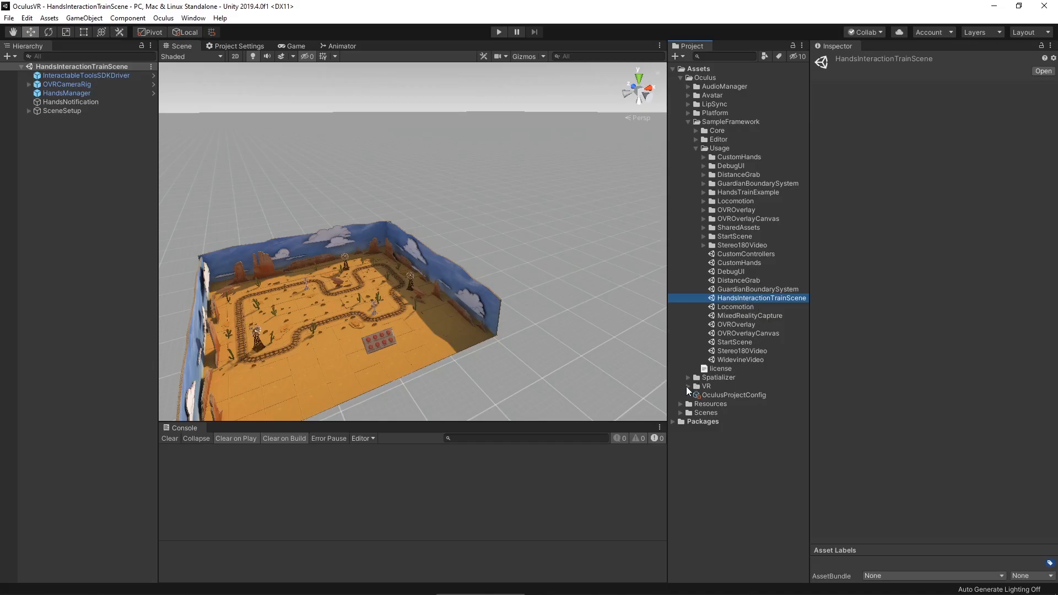
# Expand the Oculus VR folder and its Scenes subfolder listing HandTest and Room
pyautogui.click(688, 387)
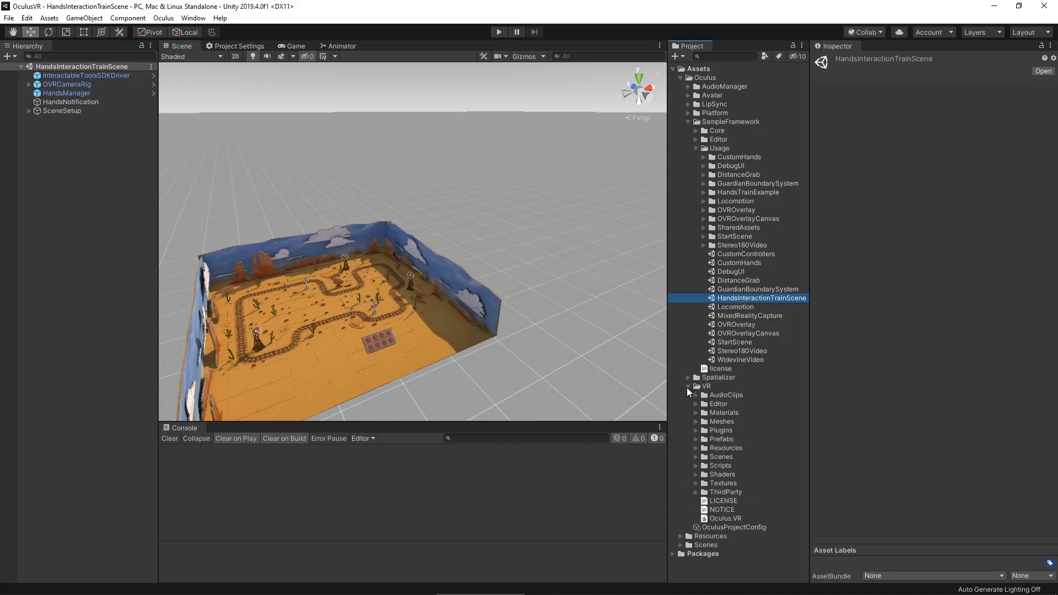
pyautogui.click(697, 457)
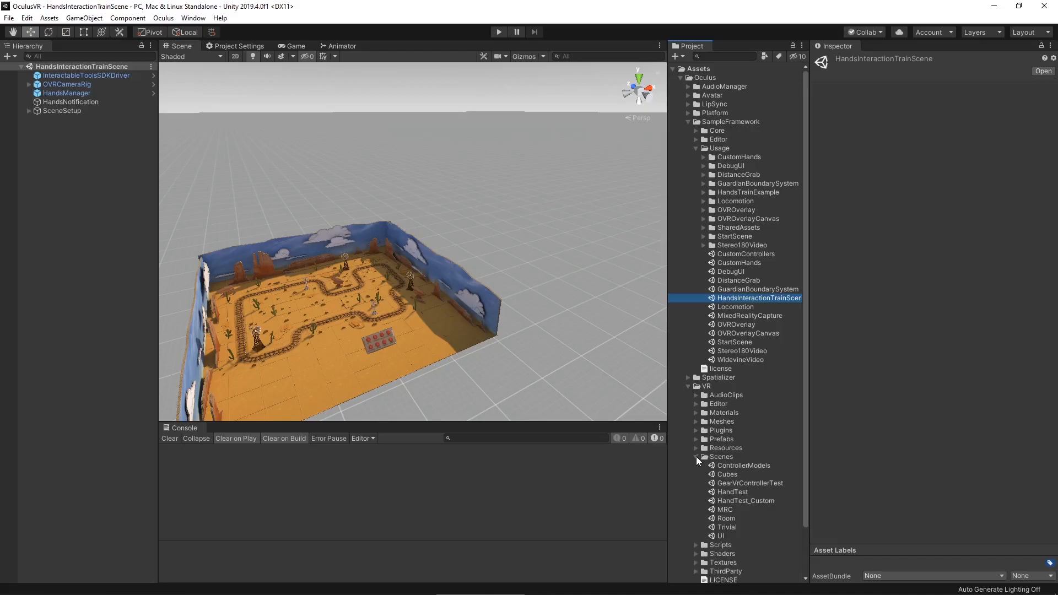
pyautogui.moveTo(702, 477)
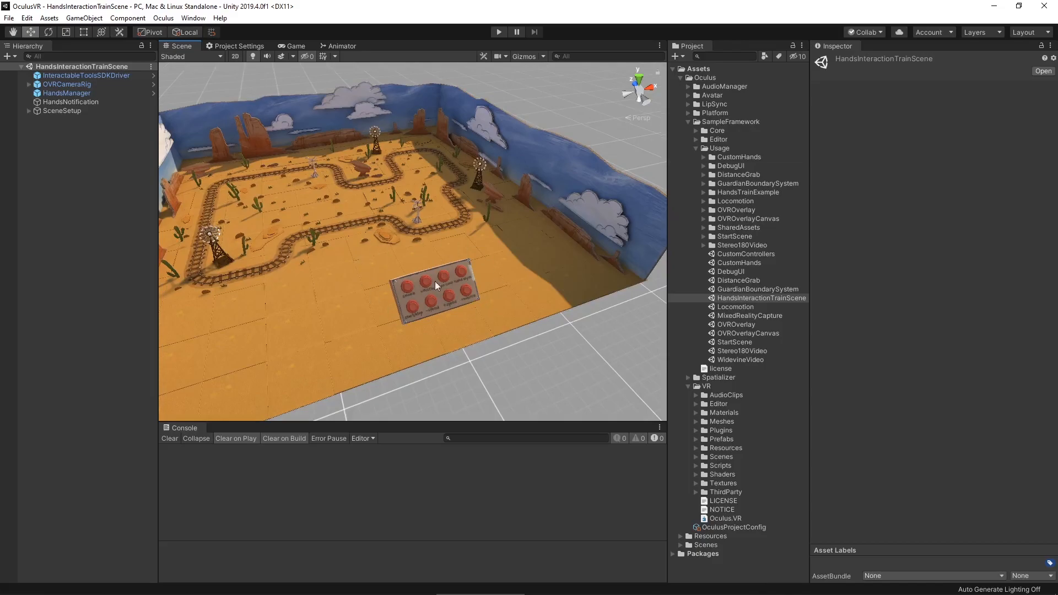
pyautogui.moveTo(340, 247)
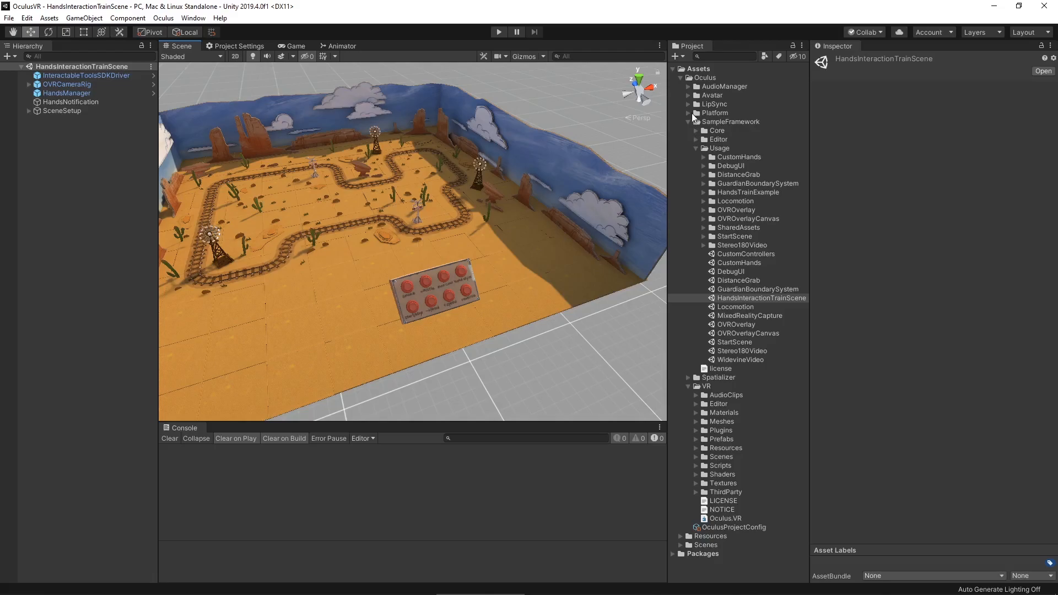
# Expand the Oculus Platform folder and briefly show its Scripts contents
pyautogui.click(689, 112)
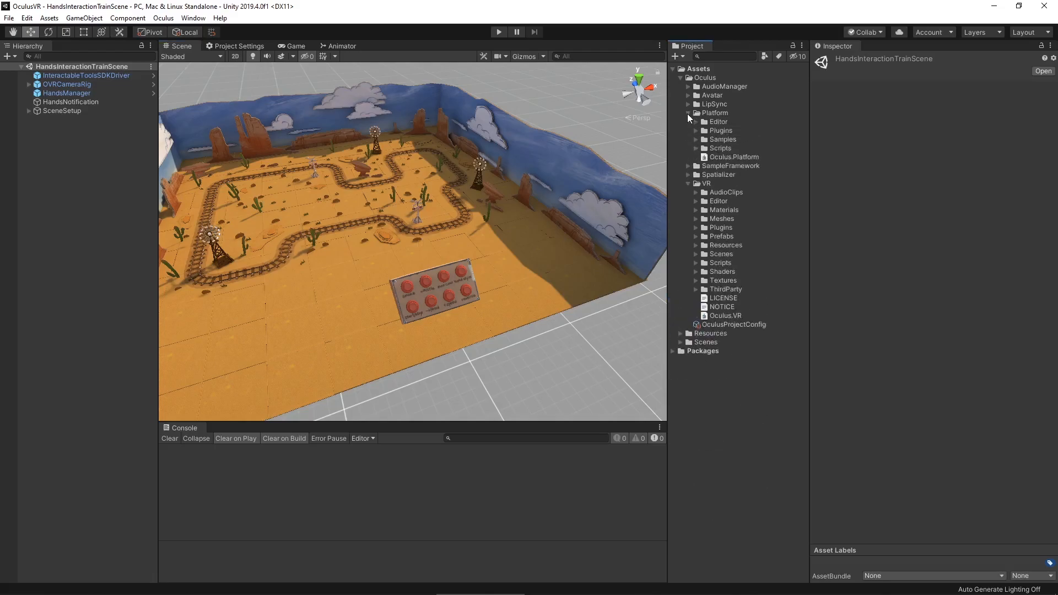
pyautogui.click(696, 148)
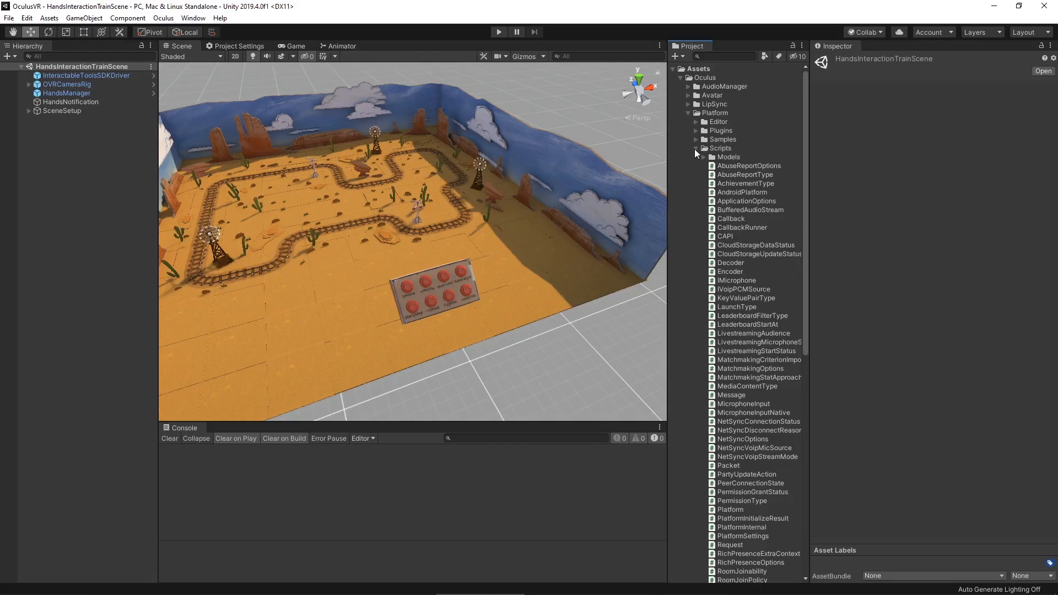
pyautogui.click(696, 147)
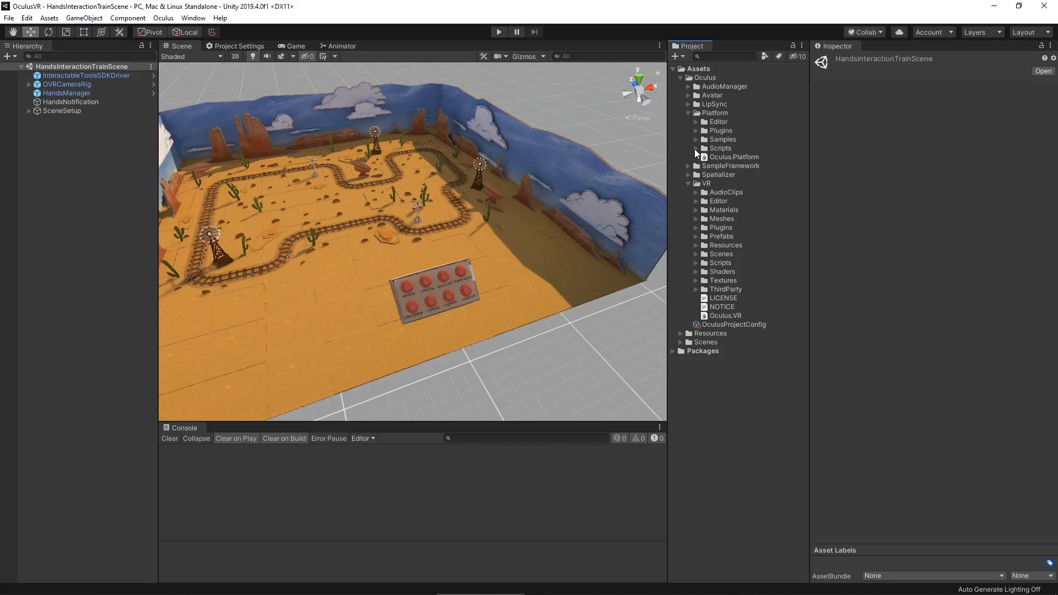
pyautogui.moveTo(739, 220)
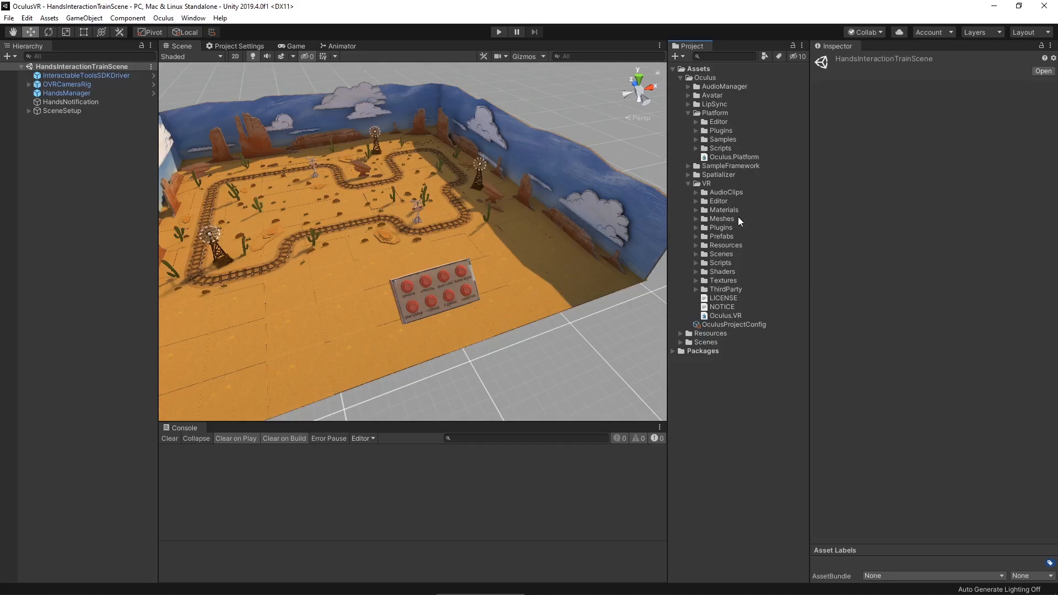
# Expand VR/Prefabs showing OVRCameraRig and OVRHandPrefab, and VR/Scenes showing HandTest and Room
pyautogui.click(696, 236)
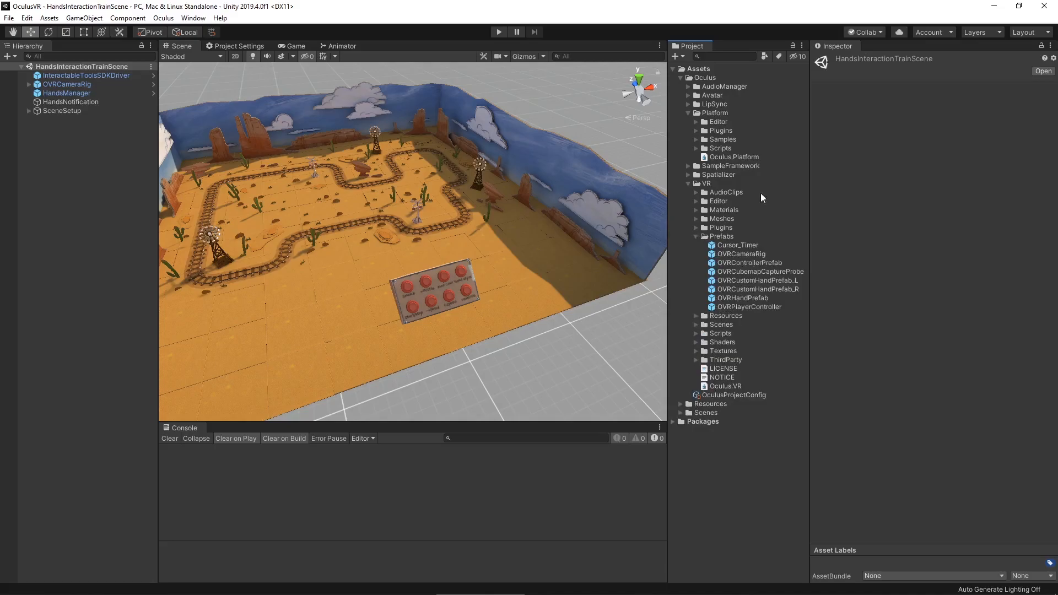
pyautogui.click(689, 165)
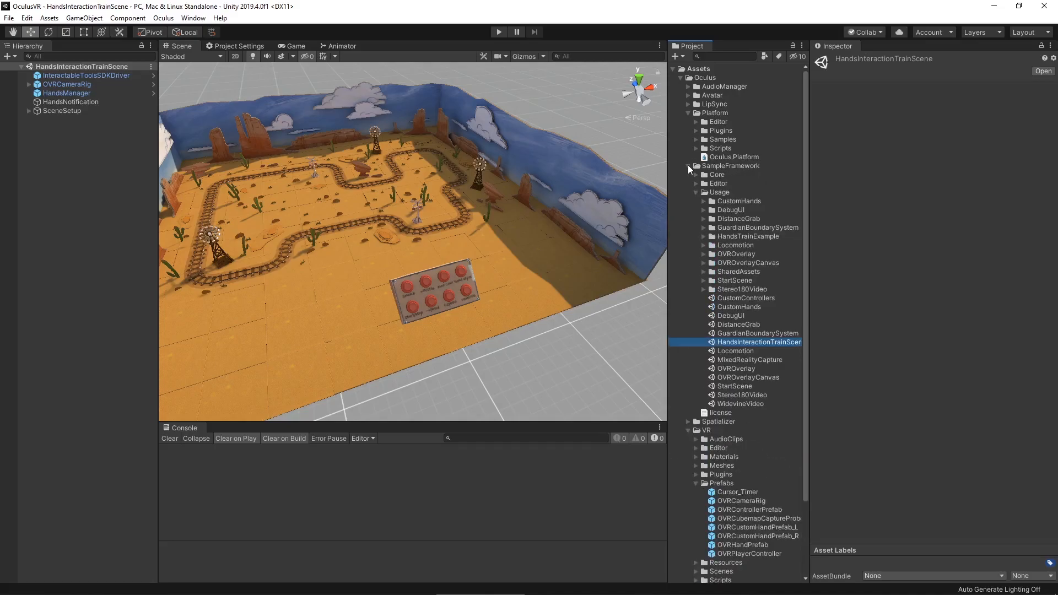
pyautogui.click(689, 165)
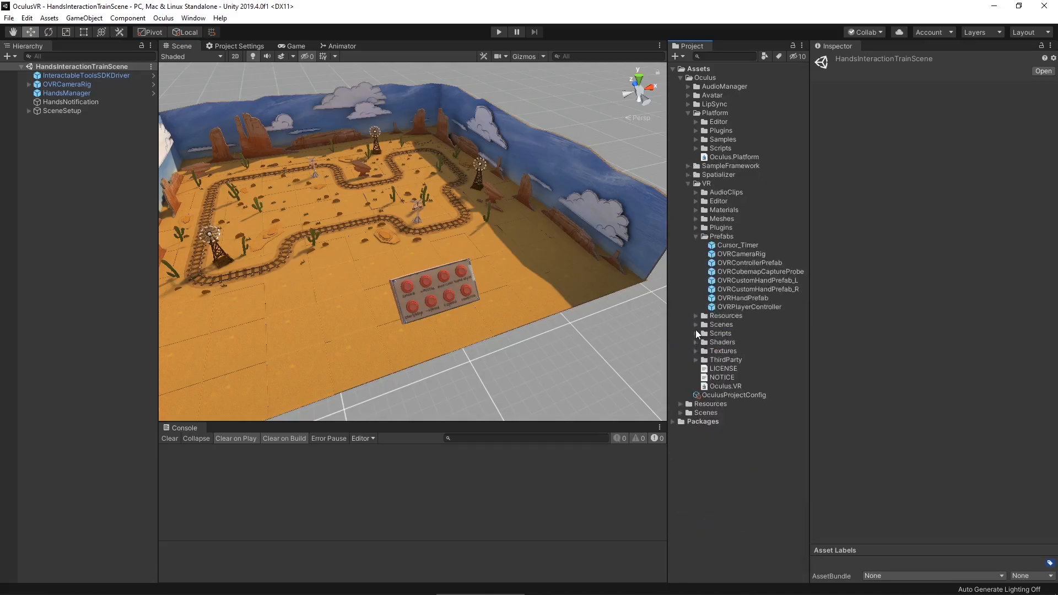
pyautogui.click(697, 324)
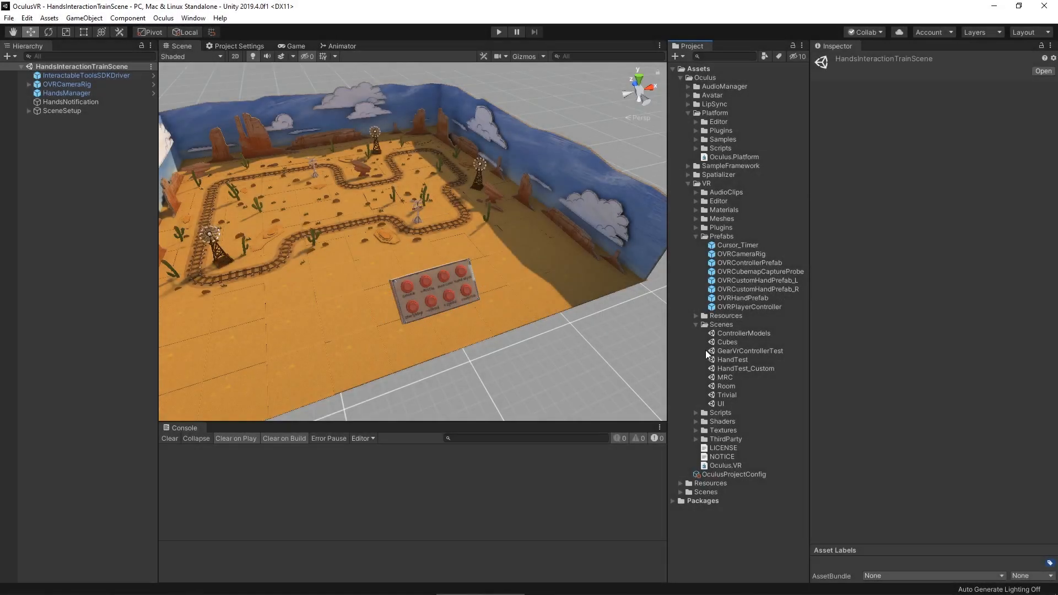
# Inspect the OVRCameraRig's Camera Rig, OVR Manager and headset emulator components
pyautogui.click(66, 84)
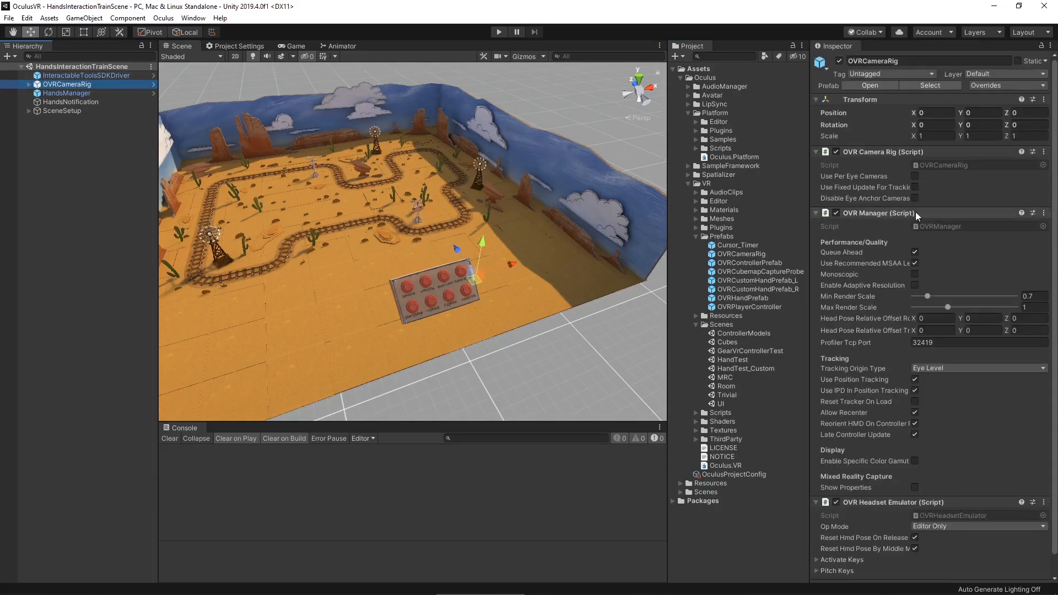
pyautogui.moveTo(835, 280)
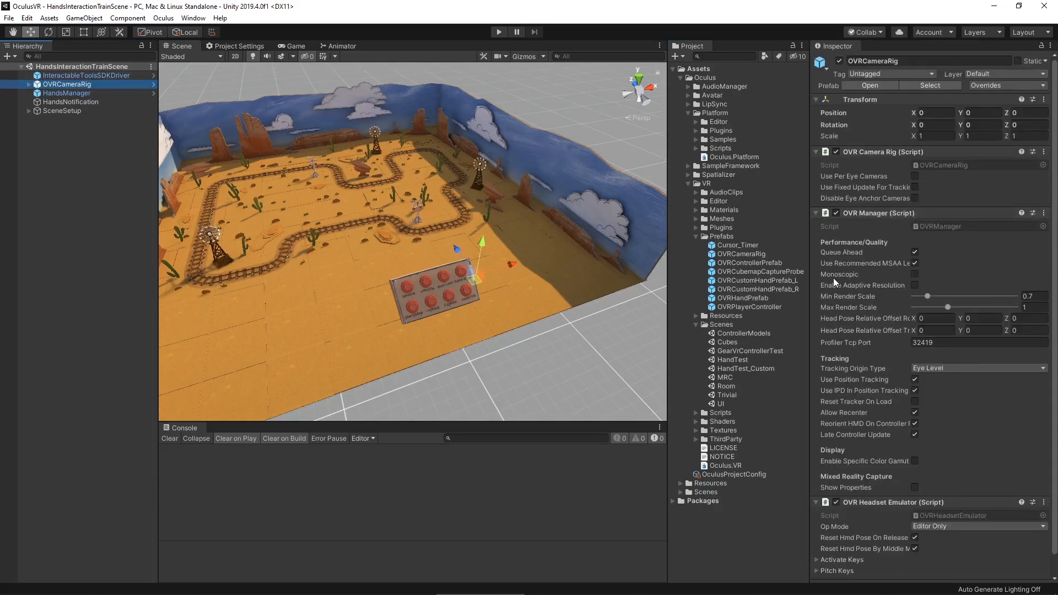
pyautogui.moveTo(854, 264)
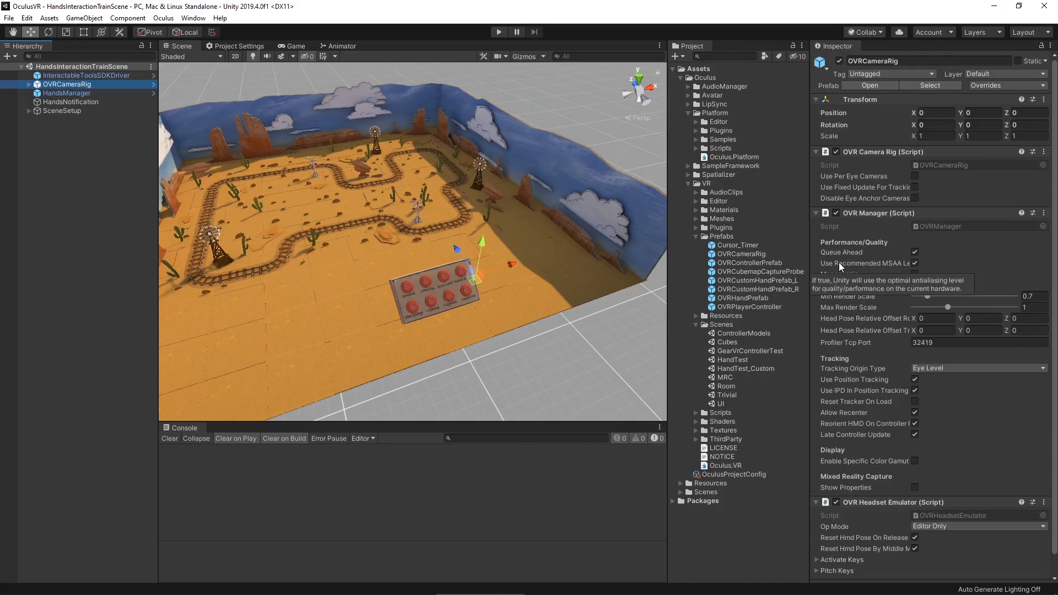
pyautogui.moveTo(887, 532)
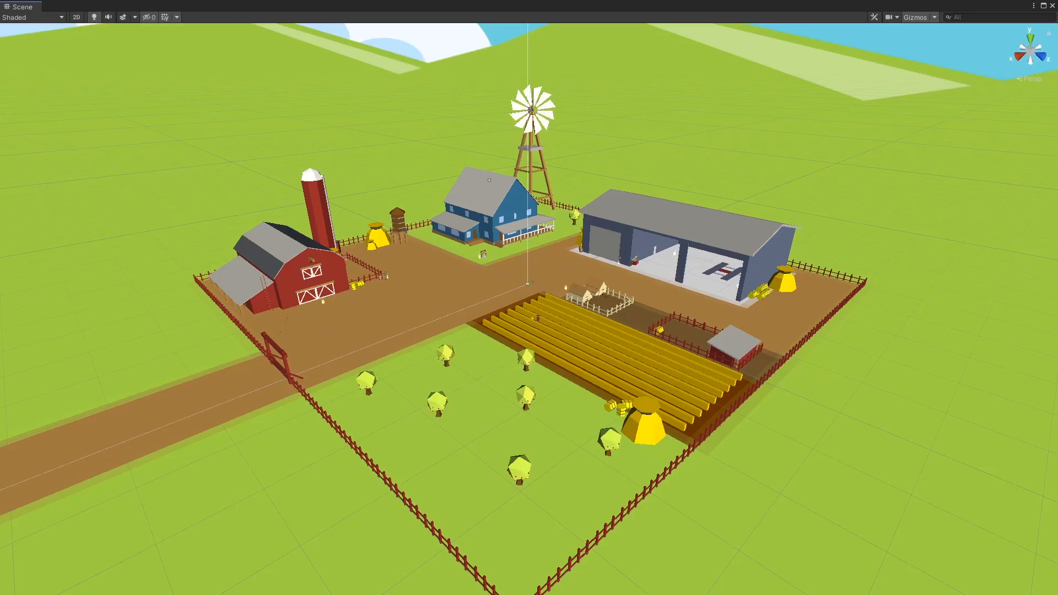
pyautogui.click(498, 30)
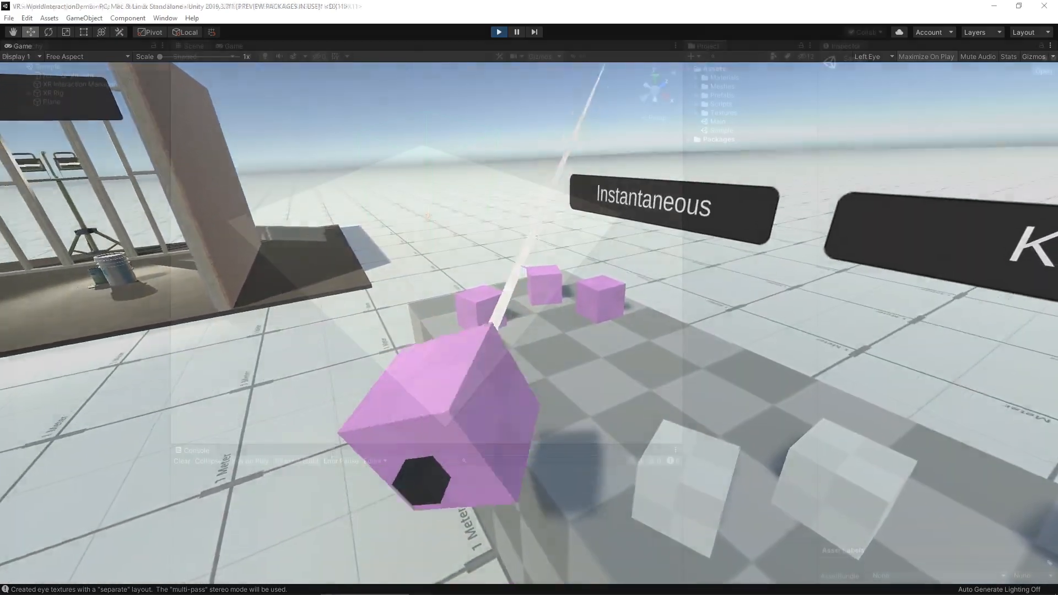
# Expand Packages > XR Interaction Toolkit > Runtime > Interaction to list Interactables and Interactors scripts
pyautogui.click(498, 31)
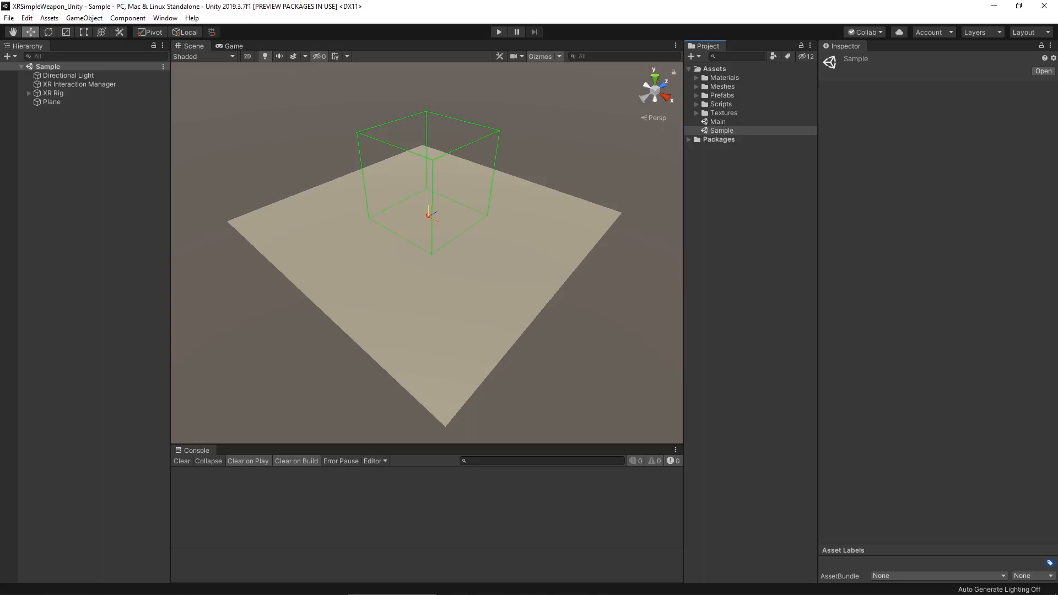
pyautogui.moveTo(689, 143)
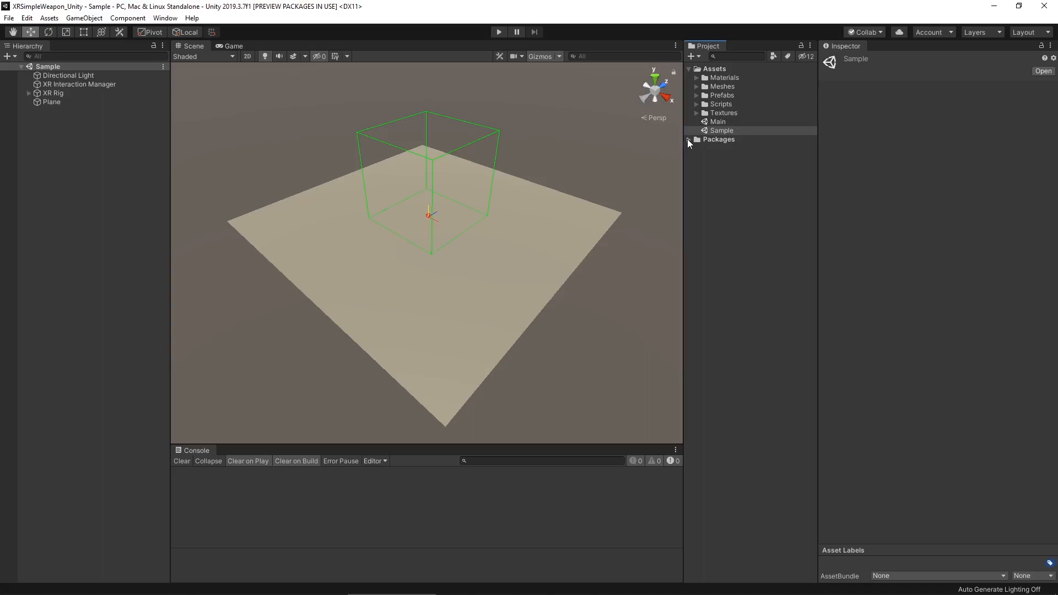
pyautogui.click(689, 140)
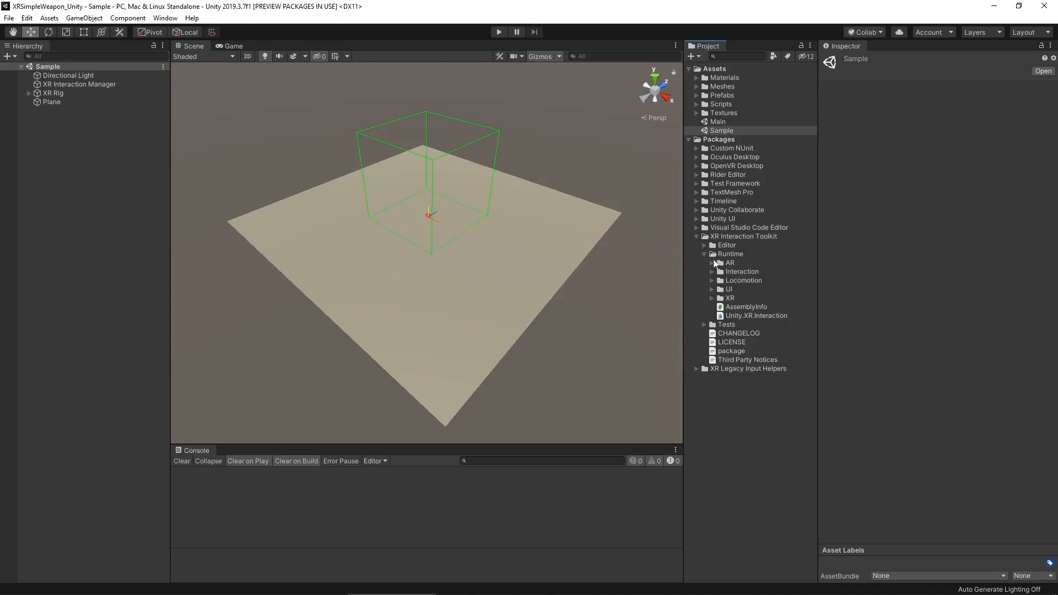
pyautogui.moveTo(705, 276)
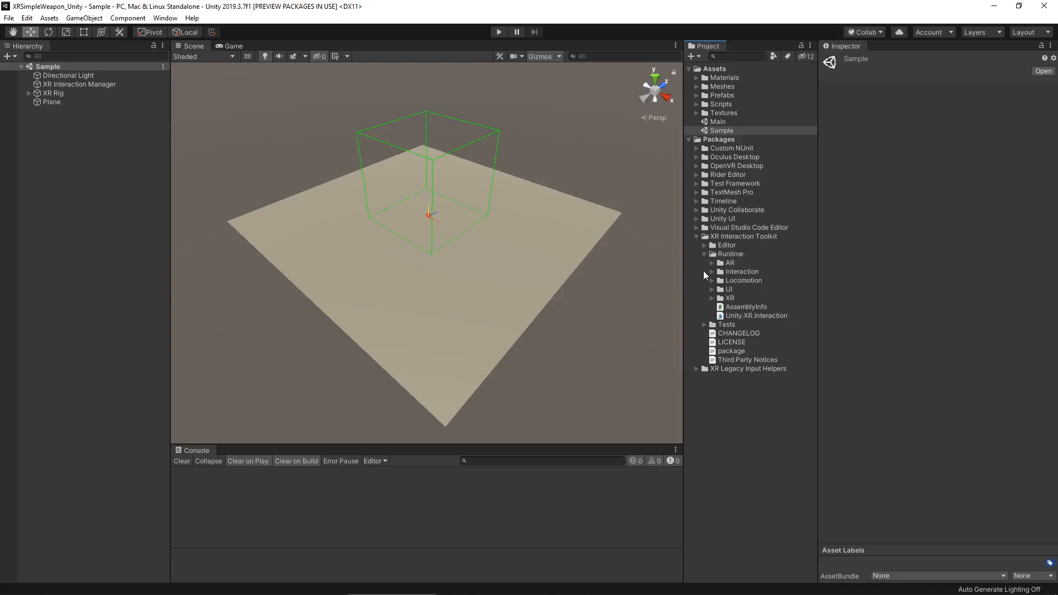
pyautogui.moveTo(717, 290)
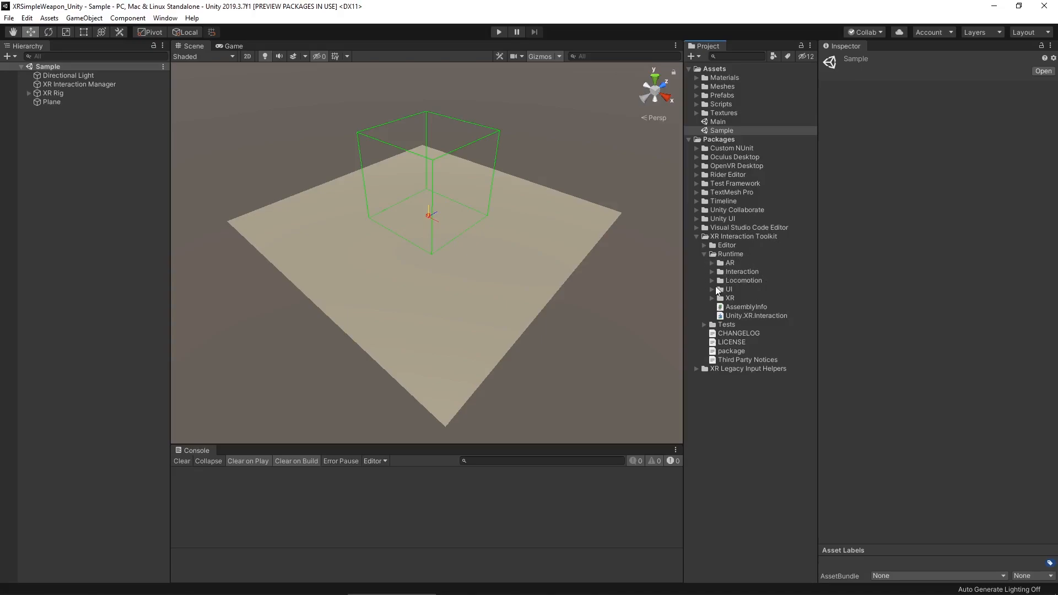
pyautogui.click(712, 271)
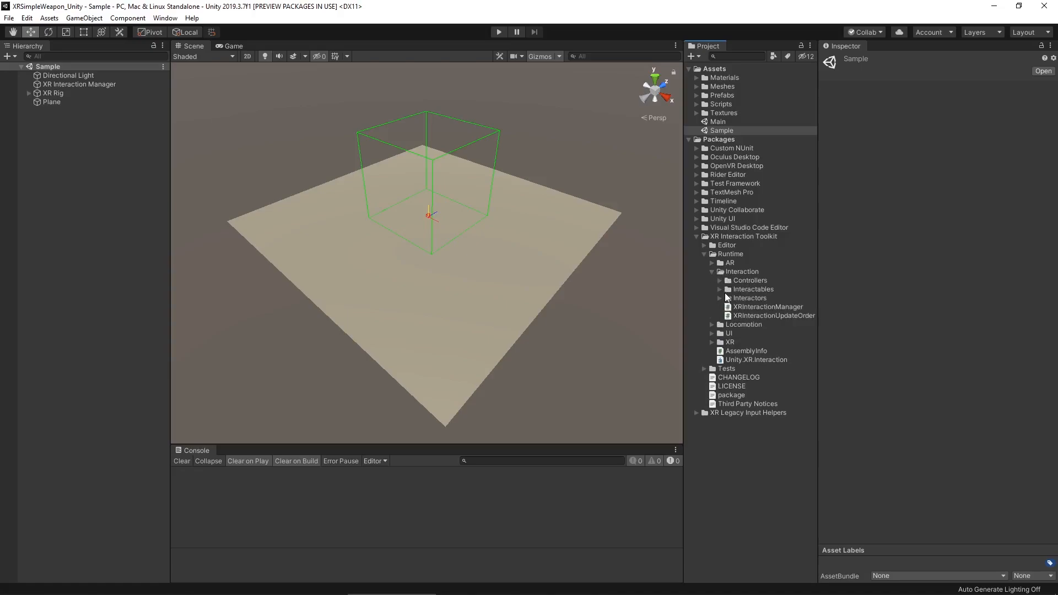
pyautogui.click(721, 289)
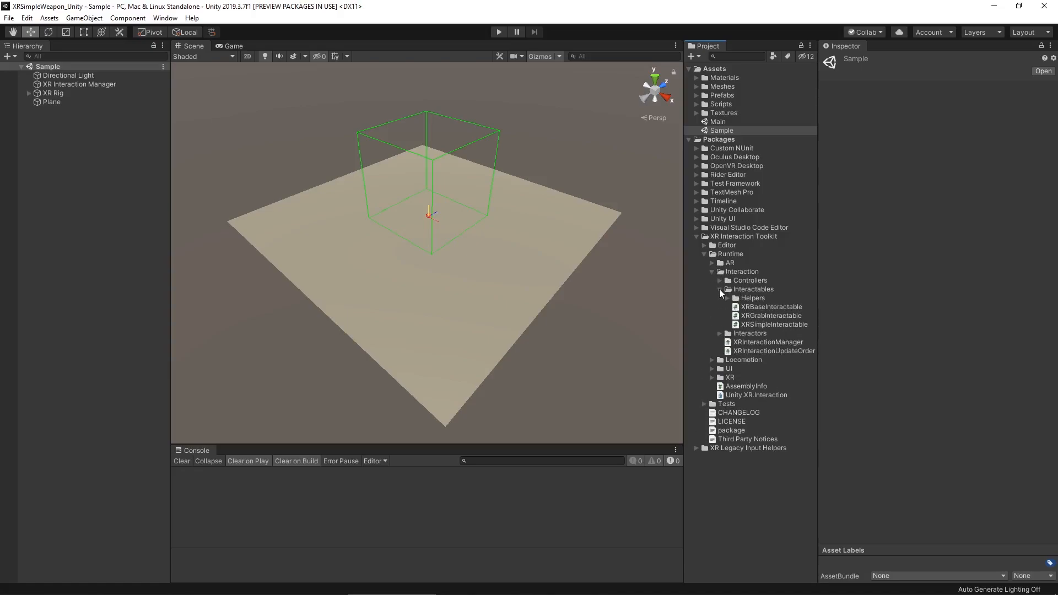
pyautogui.click(719, 333)
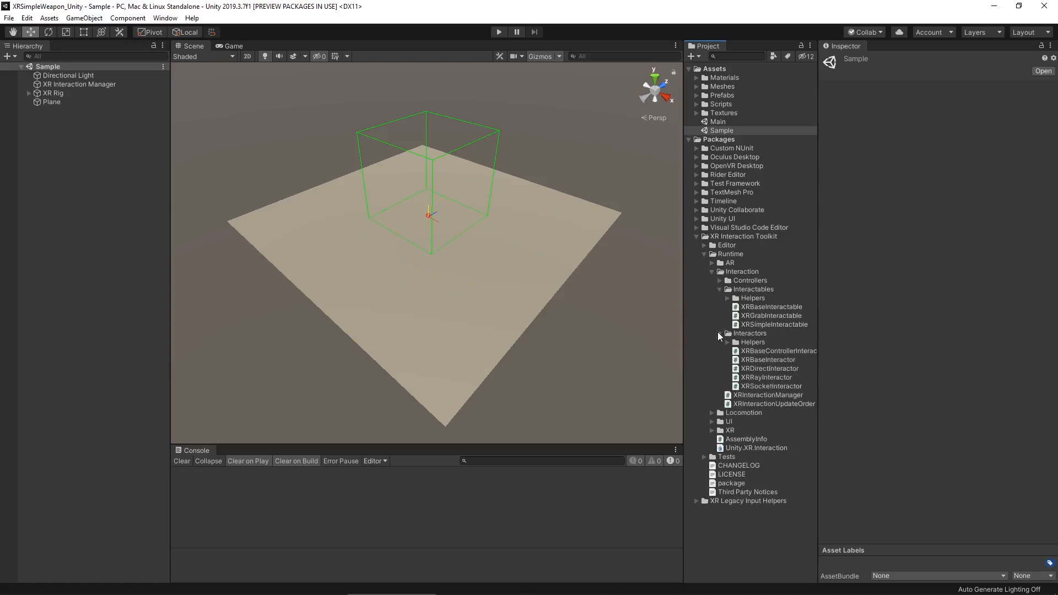